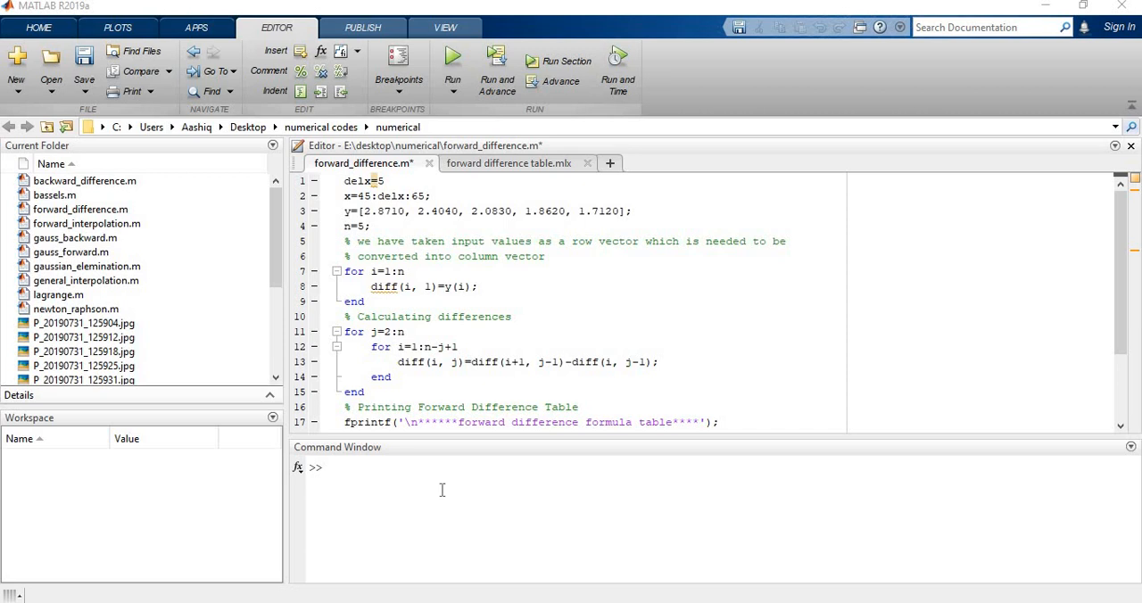
{"action": "mouse_move", "coordinate": [893, 523]}
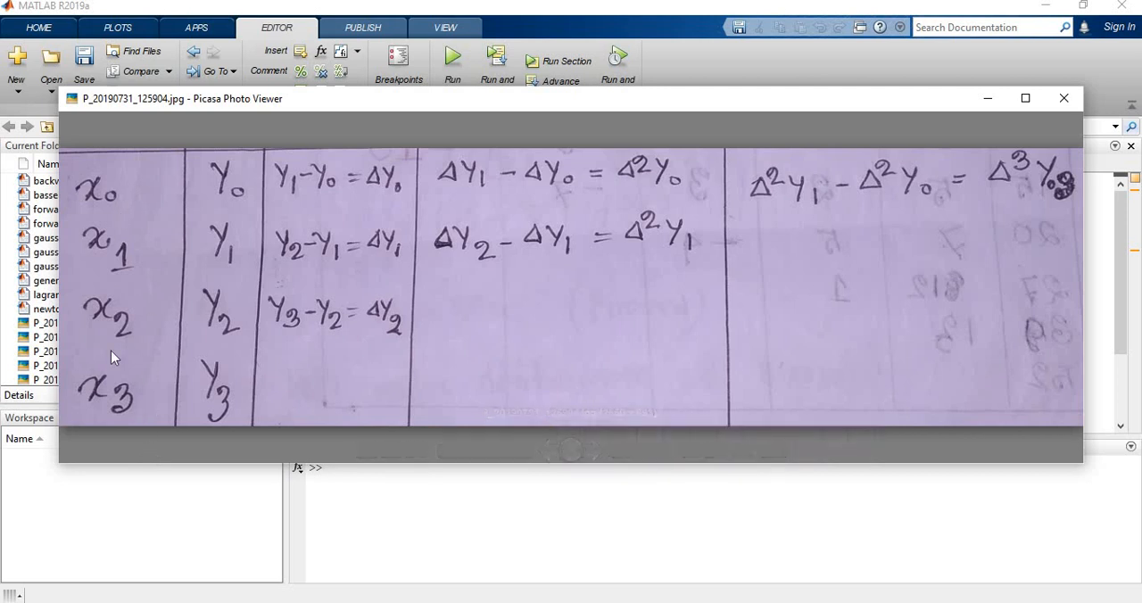
{"action": "mouse_move", "coordinate": [247, 210]}
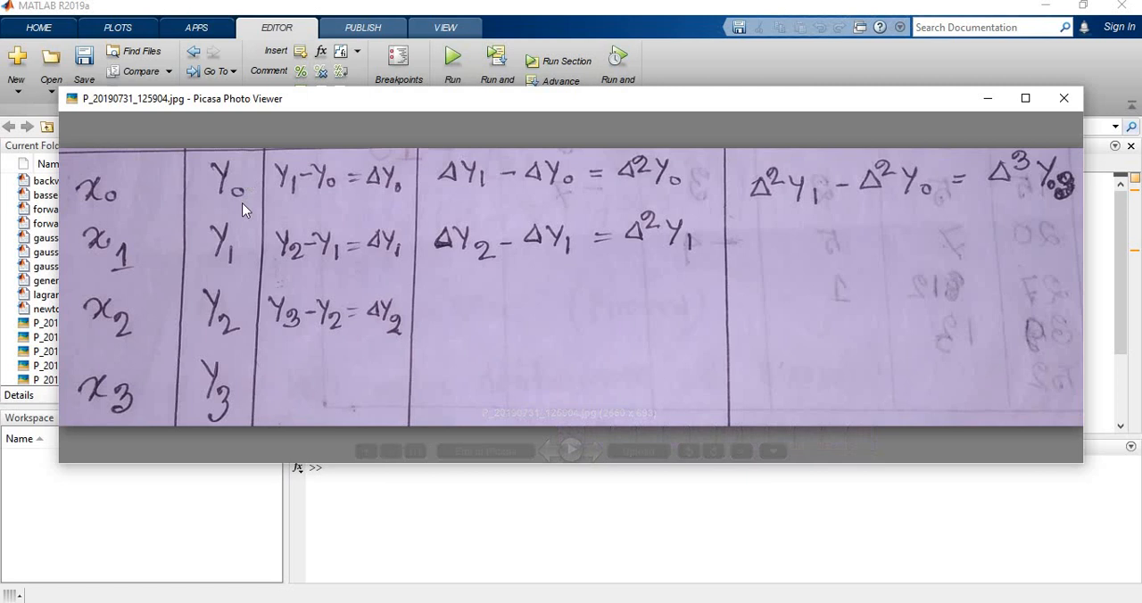
{"action": "mouse_move", "coordinate": [226, 360]}
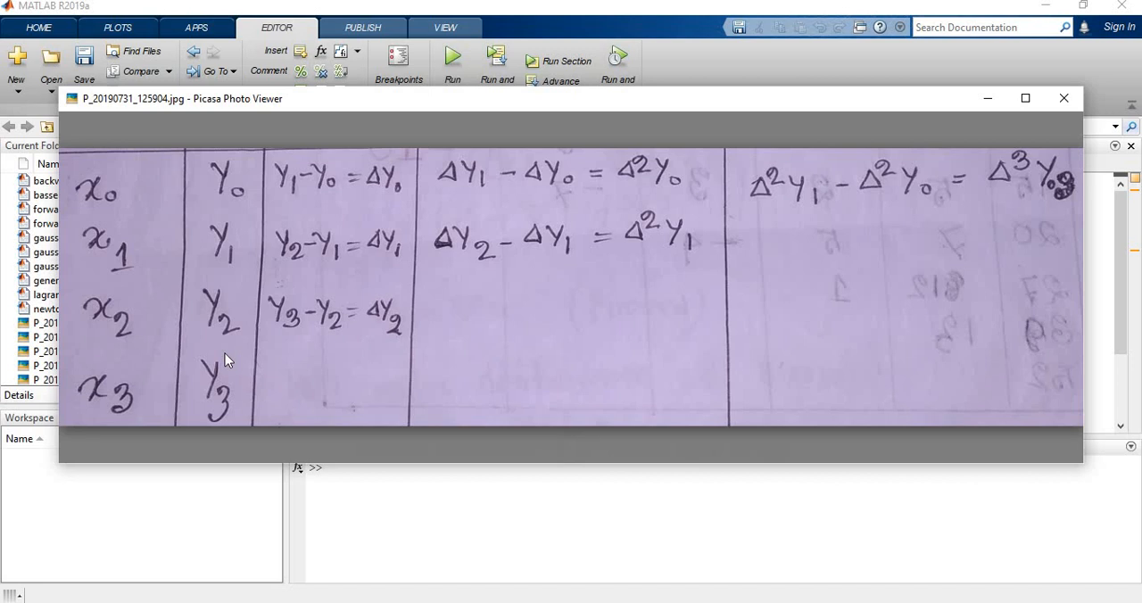
{"action": "mouse_move", "coordinate": [228, 351]}
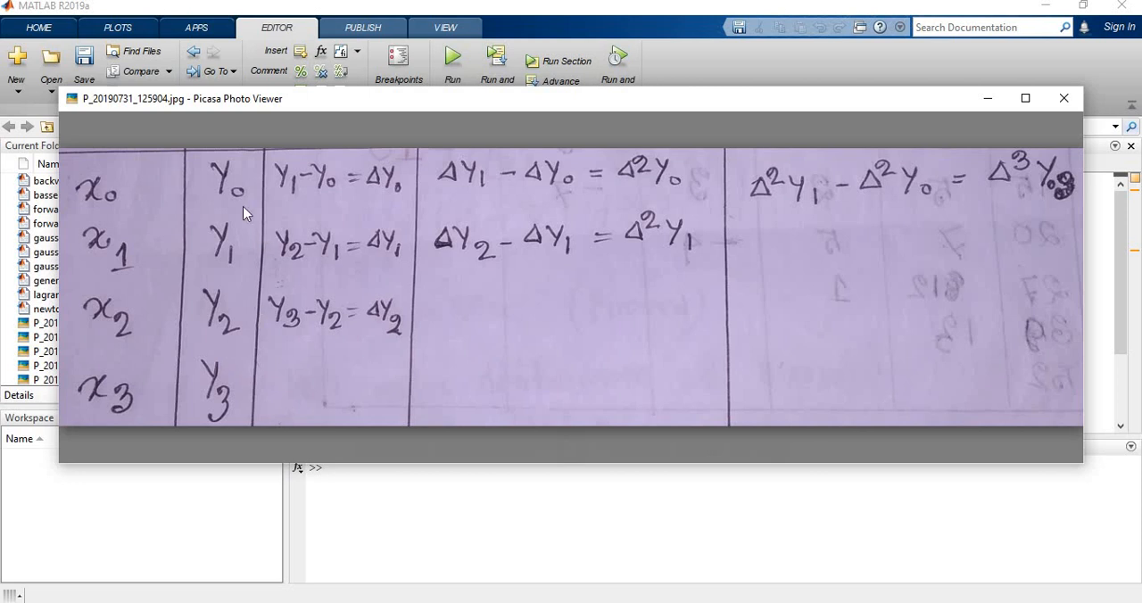
{"action": "mouse_move", "coordinate": [214, 198]}
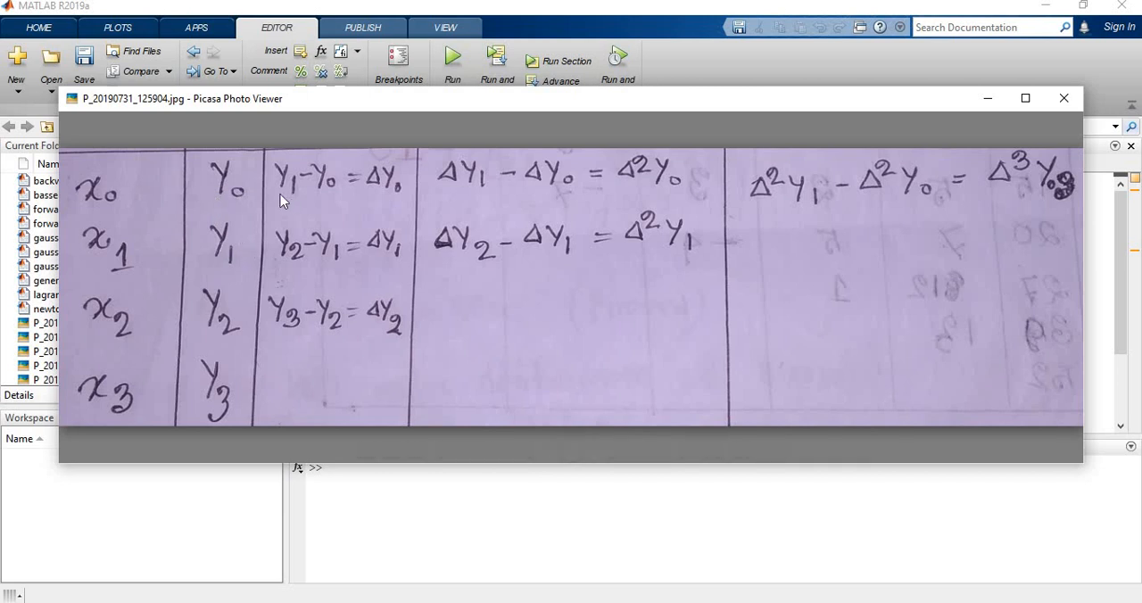
{"action": "mouse_move", "coordinate": [214, 276]}
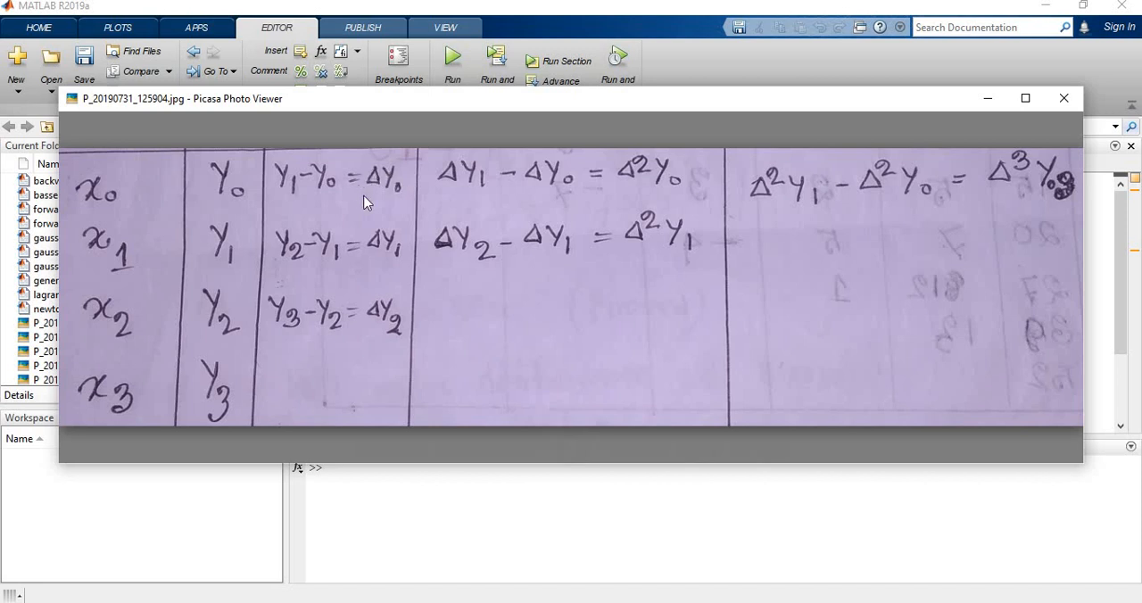
{"action": "mouse_move", "coordinate": [245, 256]}
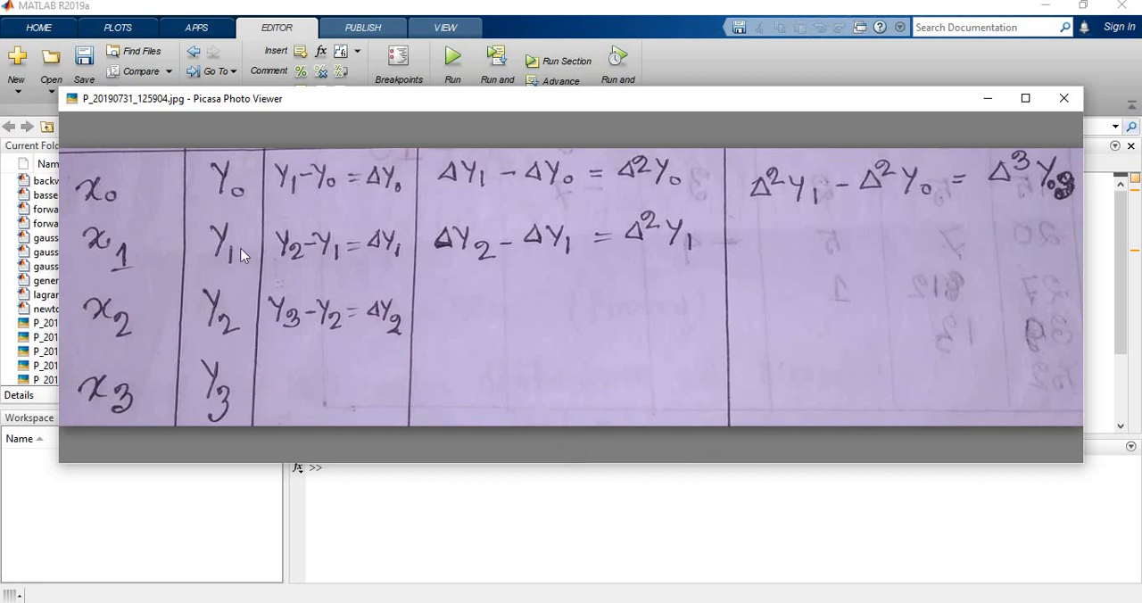
{"action": "mouse_move", "coordinate": [339, 259]}
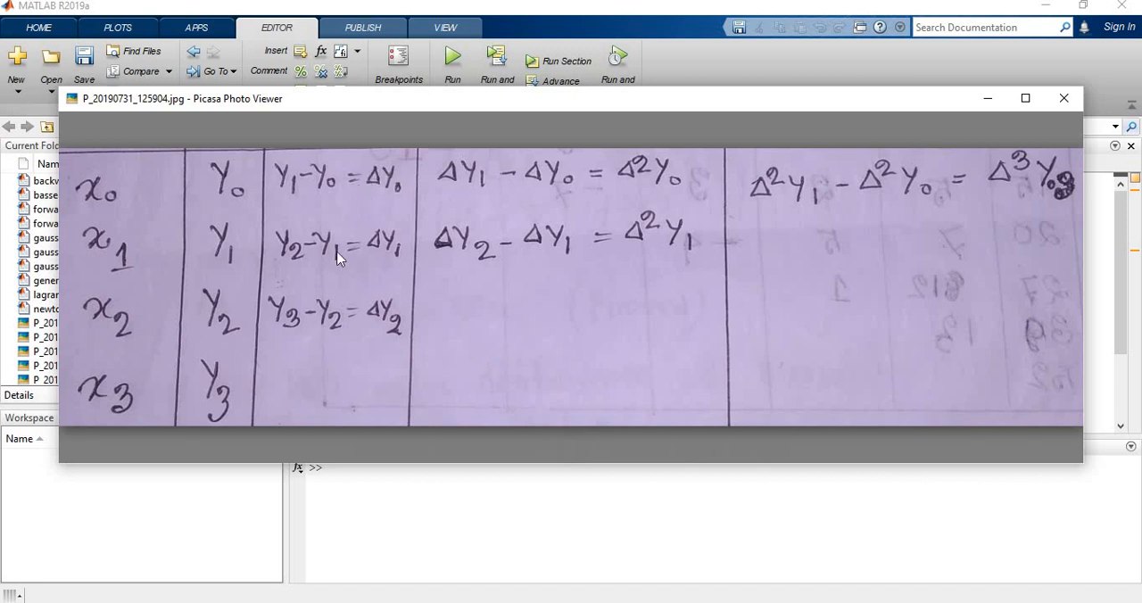
{"action": "mouse_move", "coordinate": [739, 294]}
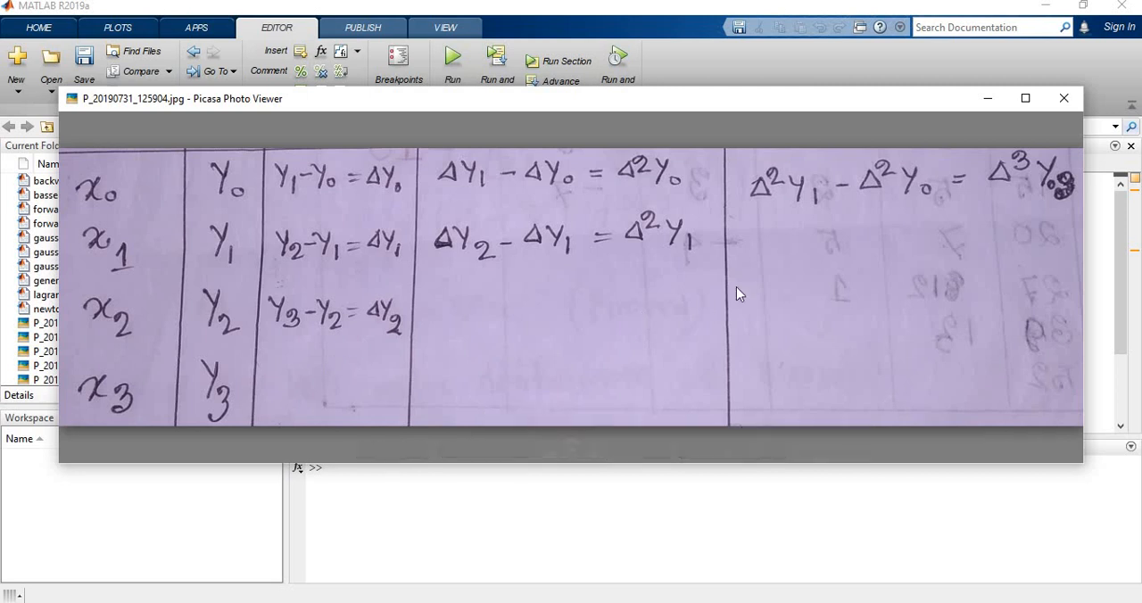
{"action": "mouse_move", "coordinate": [343, 194]}
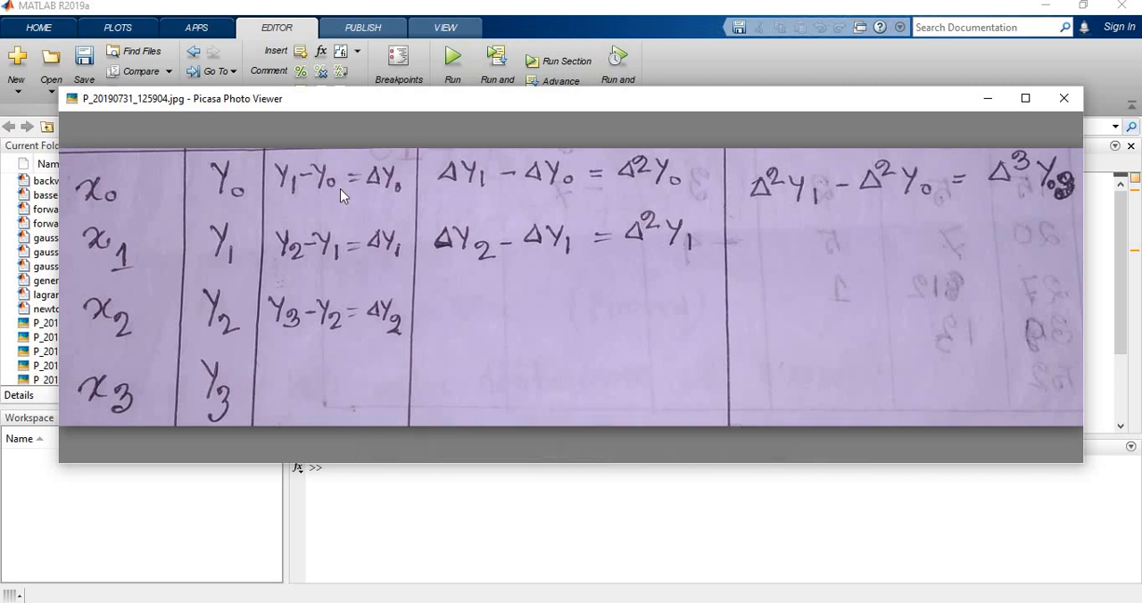
{"action": "mouse_move", "coordinate": [446, 195]}
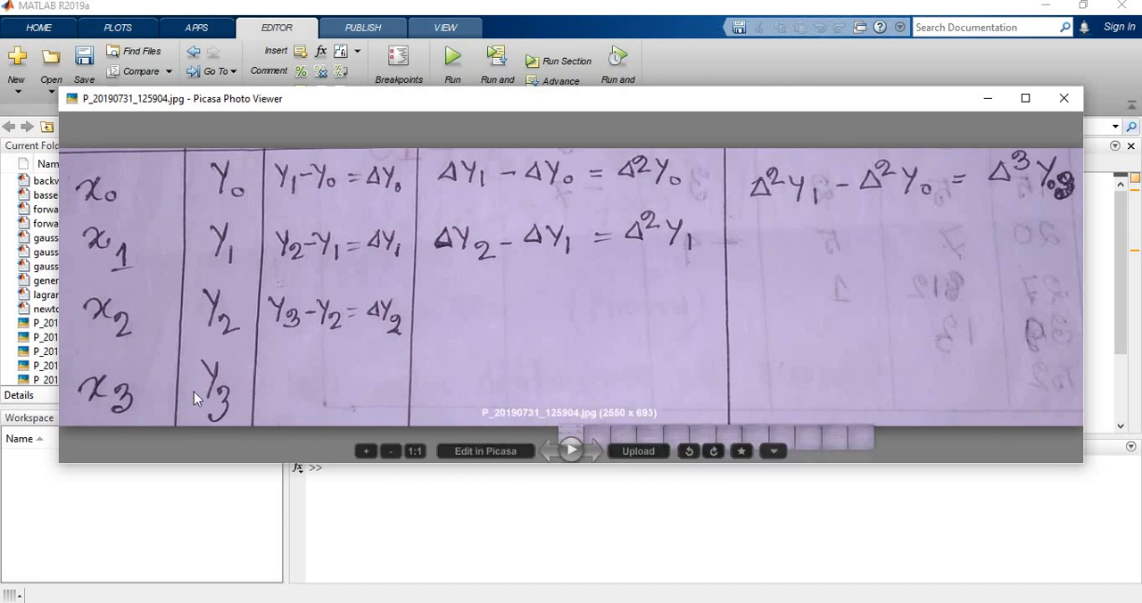
{"action": "mouse_move", "coordinate": [214, 149]}
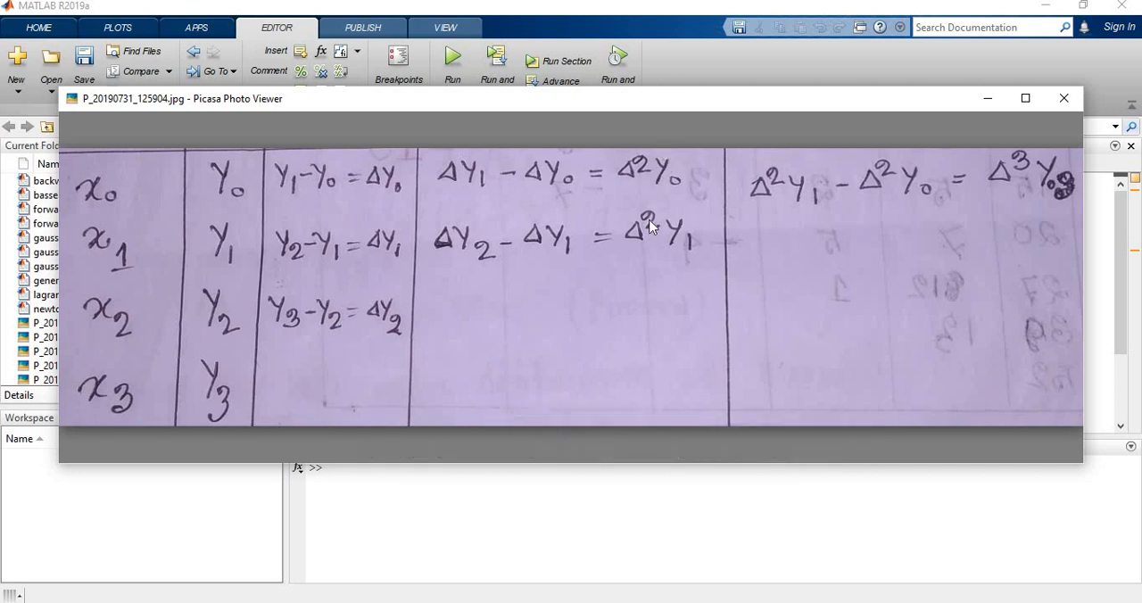
{"action": "mouse_move", "coordinate": [587, 302]}
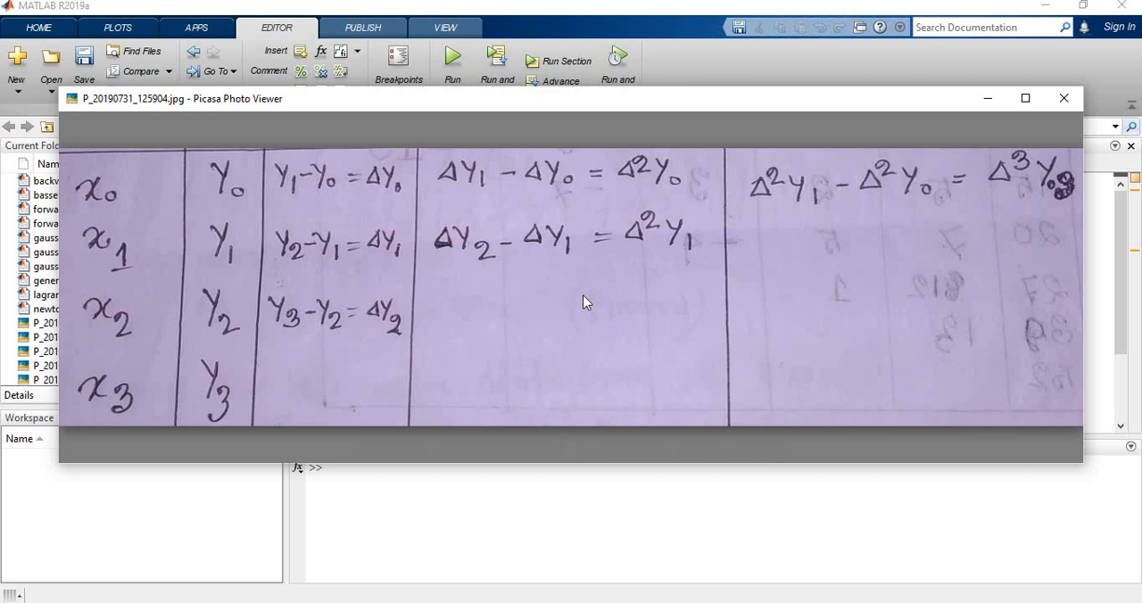
{"action": "mouse_move", "coordinate": [581, 303]}
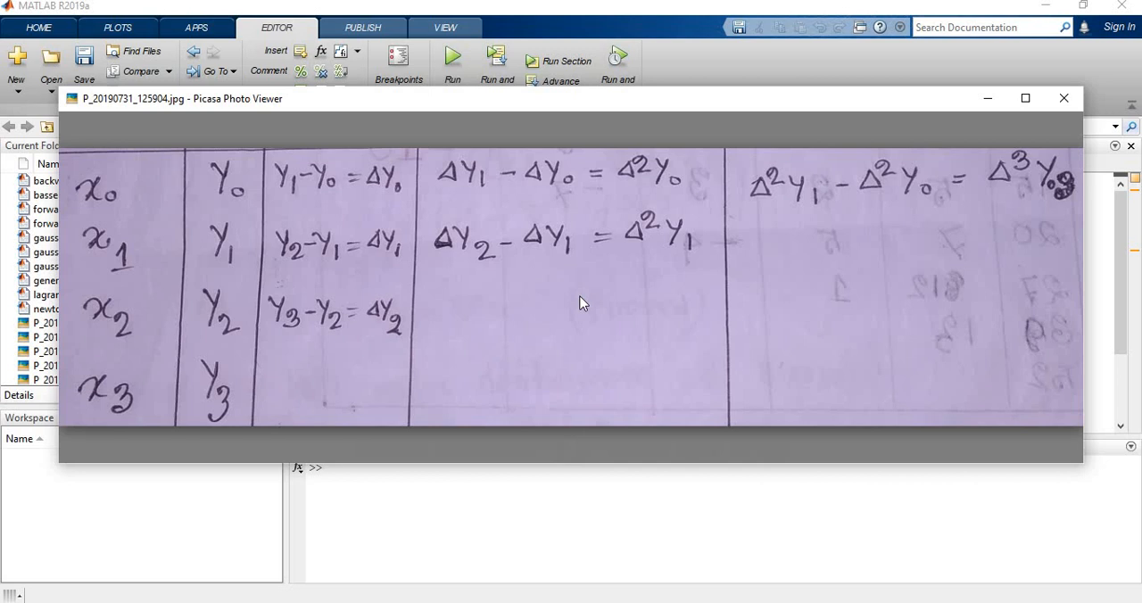
{"action": "mouse_move", "coordinate": [446, 302]}
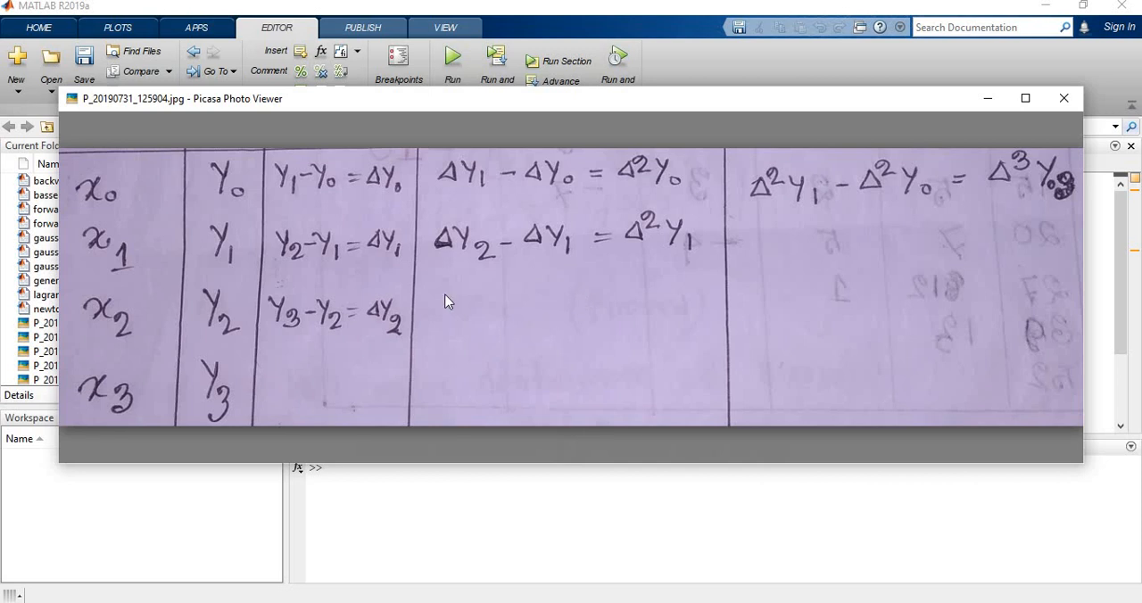
{"action": "mouse_move", "coordinate": [450, 320]}
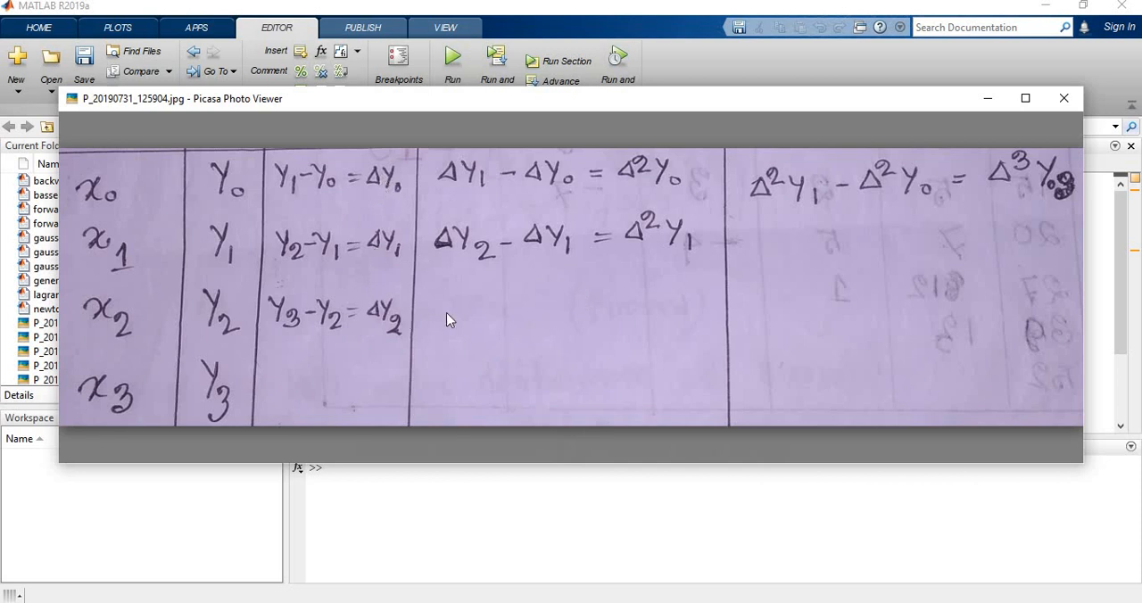
{"action": "mouse_move", "coordinate": [581, 336]}
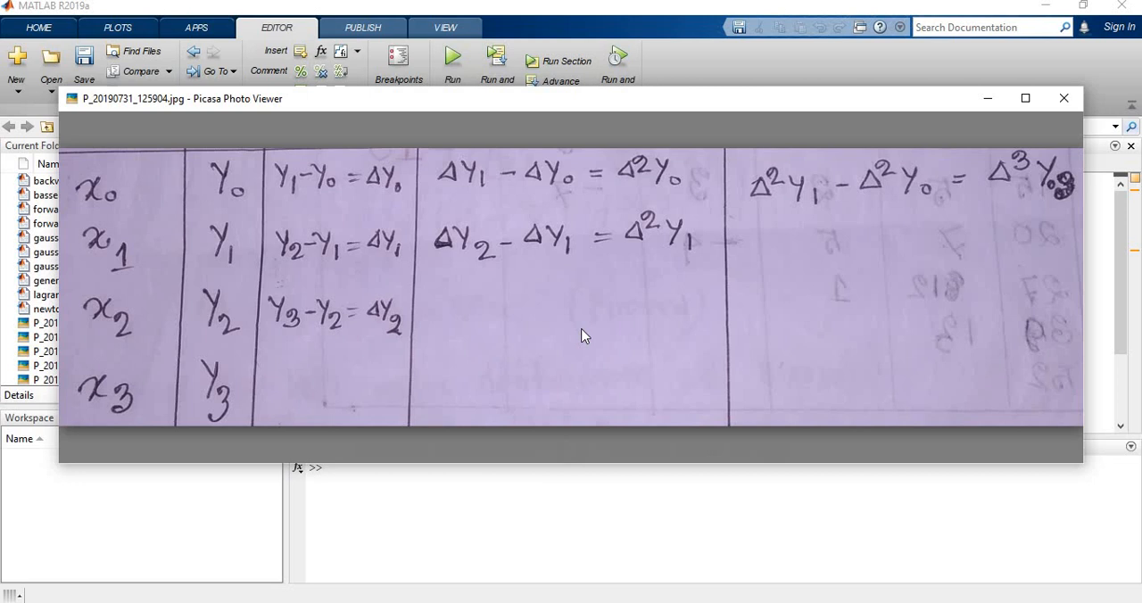
{"action": "mouse_move", "coordinate": [607, 324]}
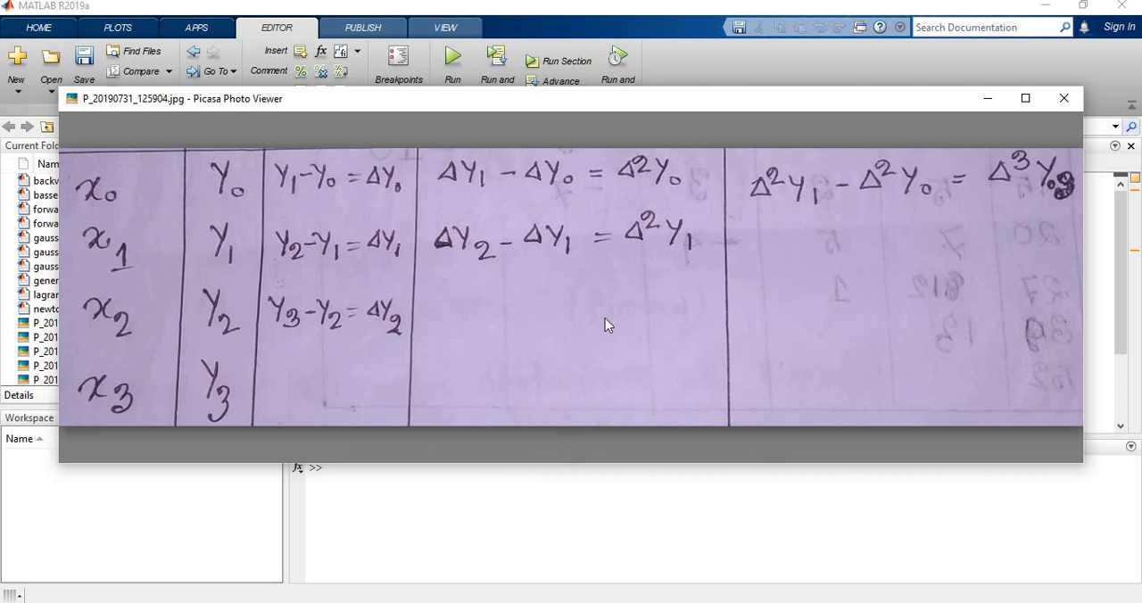
{"action": "mouse_move", "coordinate": [1000, 114]}
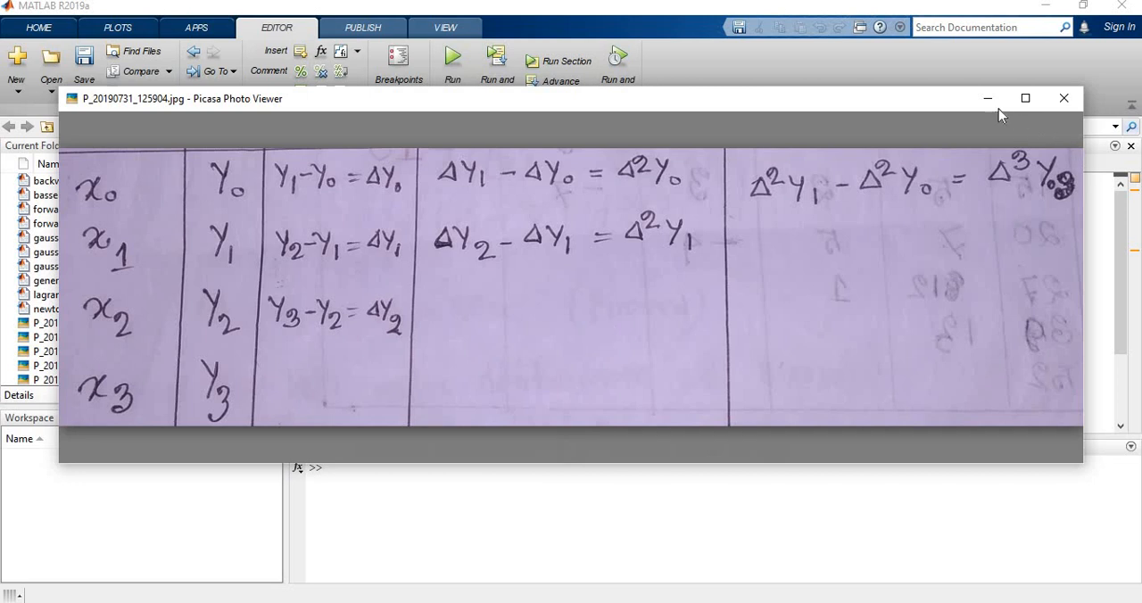
Step: Evaluate the lines defining delx, x, y and n, then display y
{"action": "left_click", "coordinate": [1063, 98]}
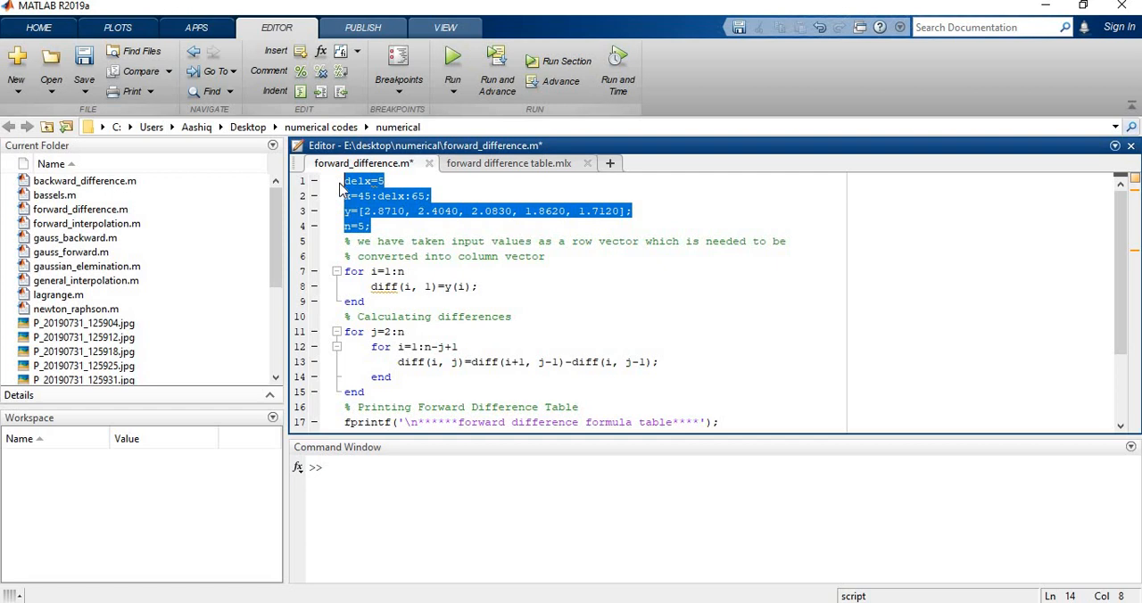
{"action": "right_click", "coordinate": [370, 205]}
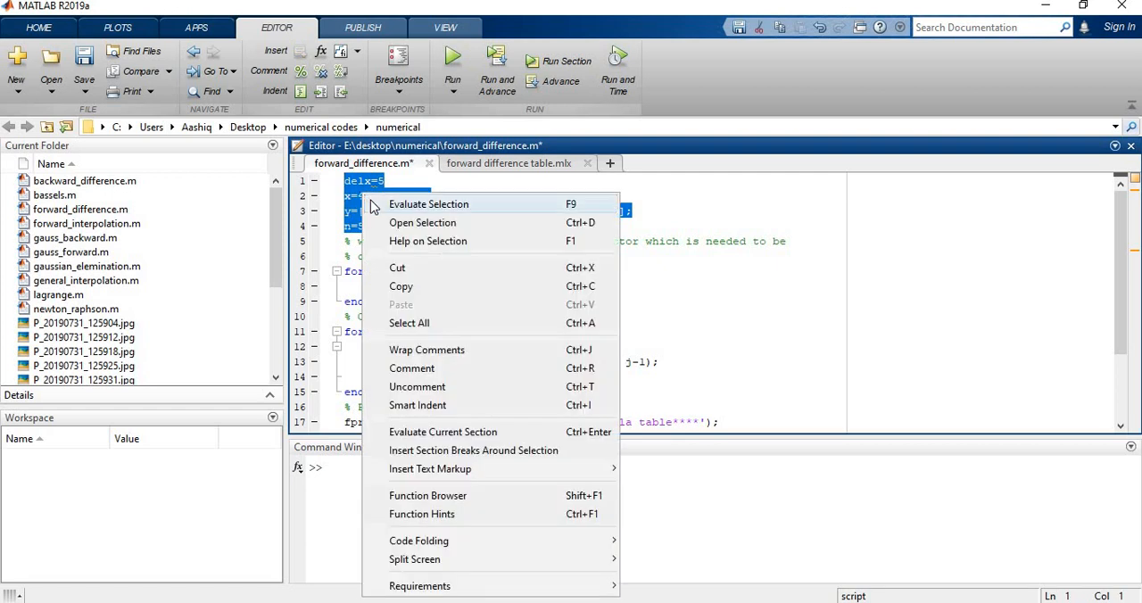
{"action": "left_click", "coordinate": [428, 204]}
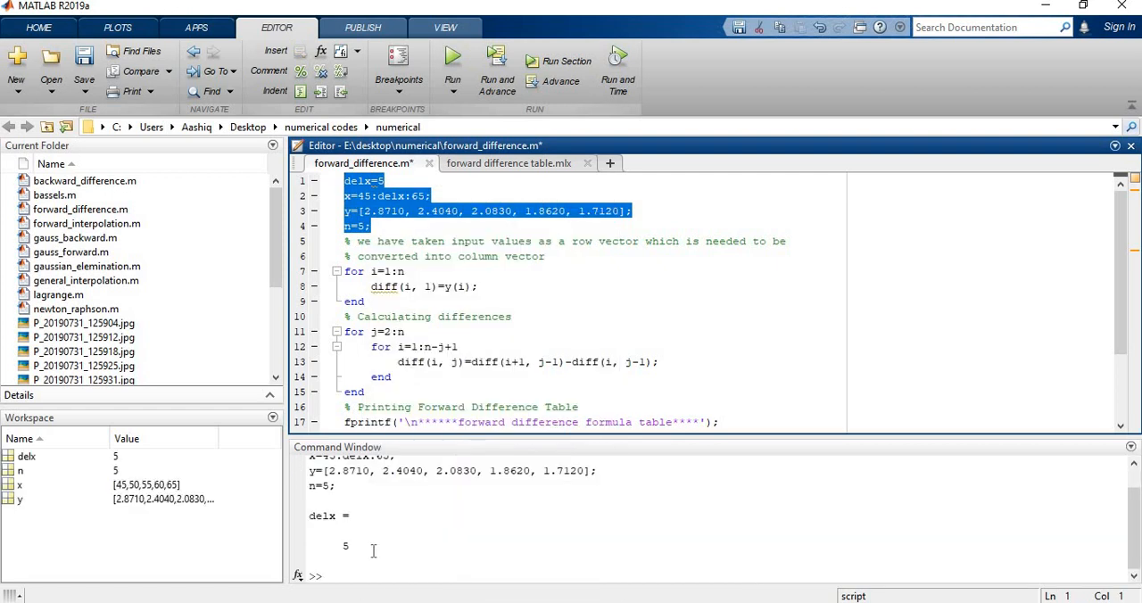
{"action": "type", "text": "y"}
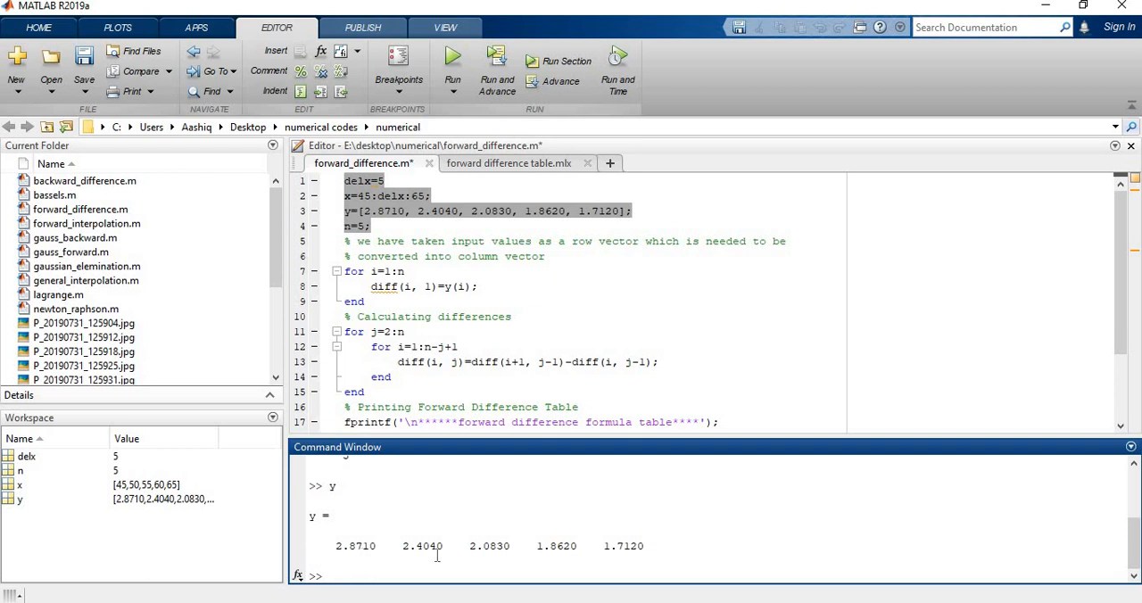
{"action": "mouse_move", "coordinate": [578, 550]}
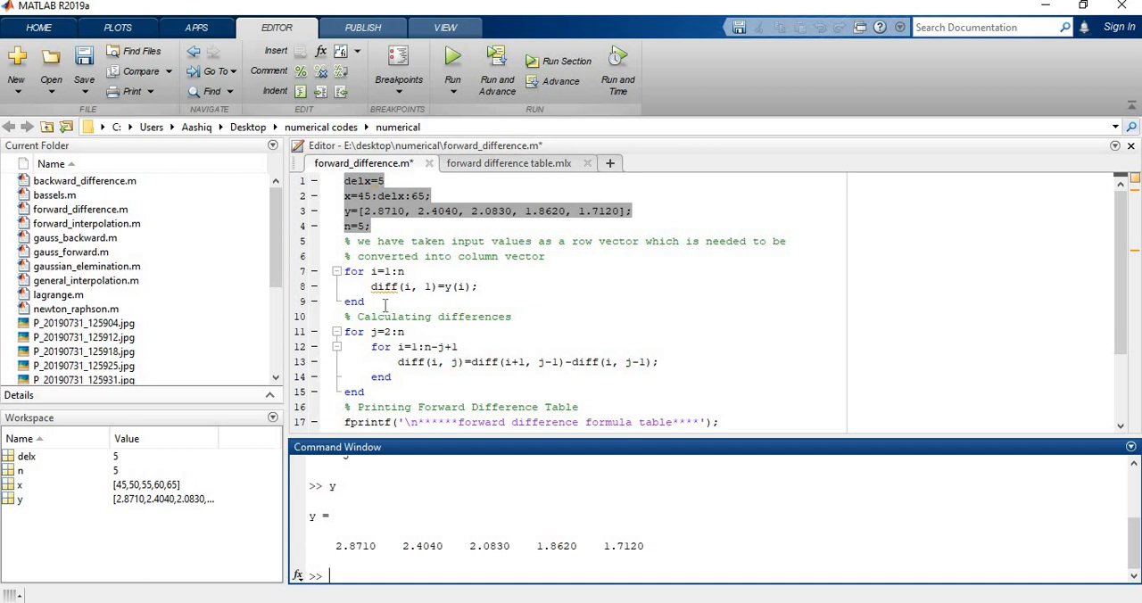
Step: Evaluate the loop on lines 7–9 copying y into diff's first column, then display diff
{"action": "left_click", "coordinate": [385, 315]}
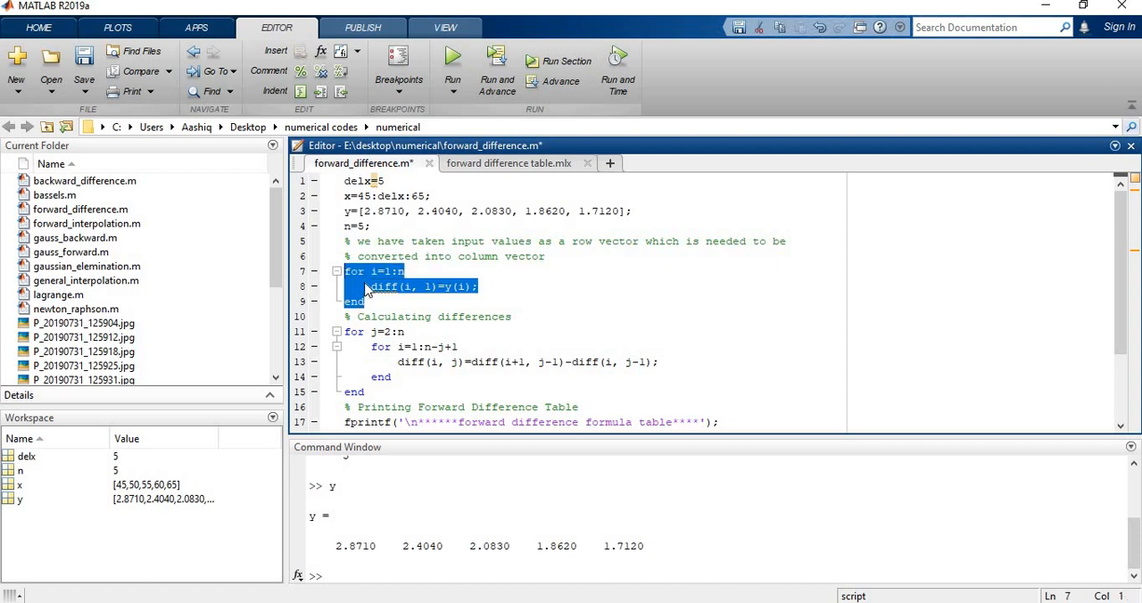
{"action": "right_click", "coordinate": [411, 285]}
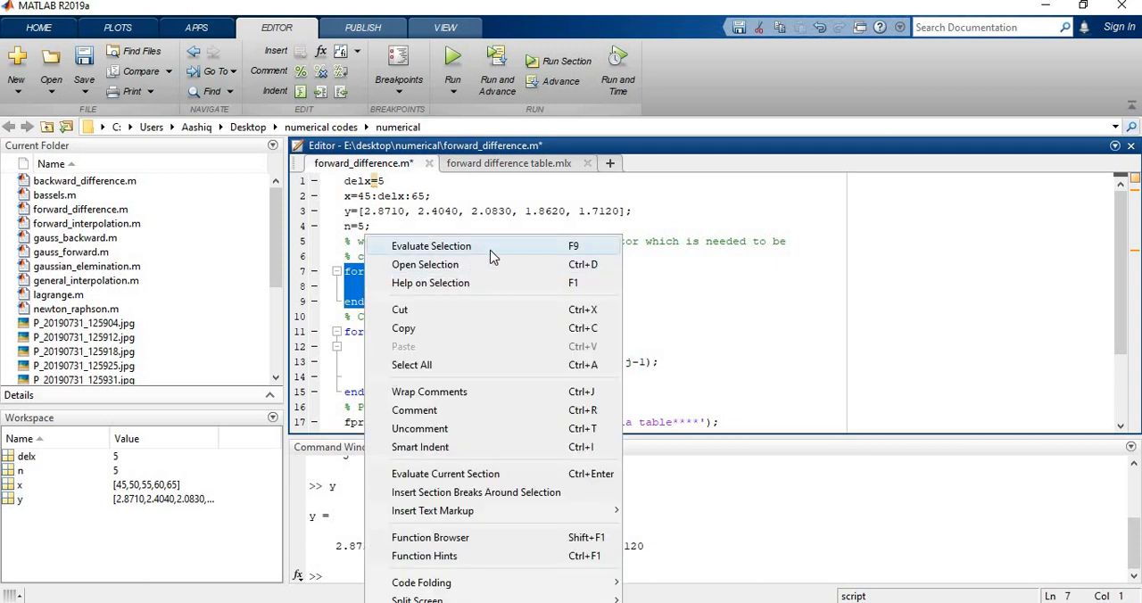
{"action": "left_click", "coordinate": [431, 246]}
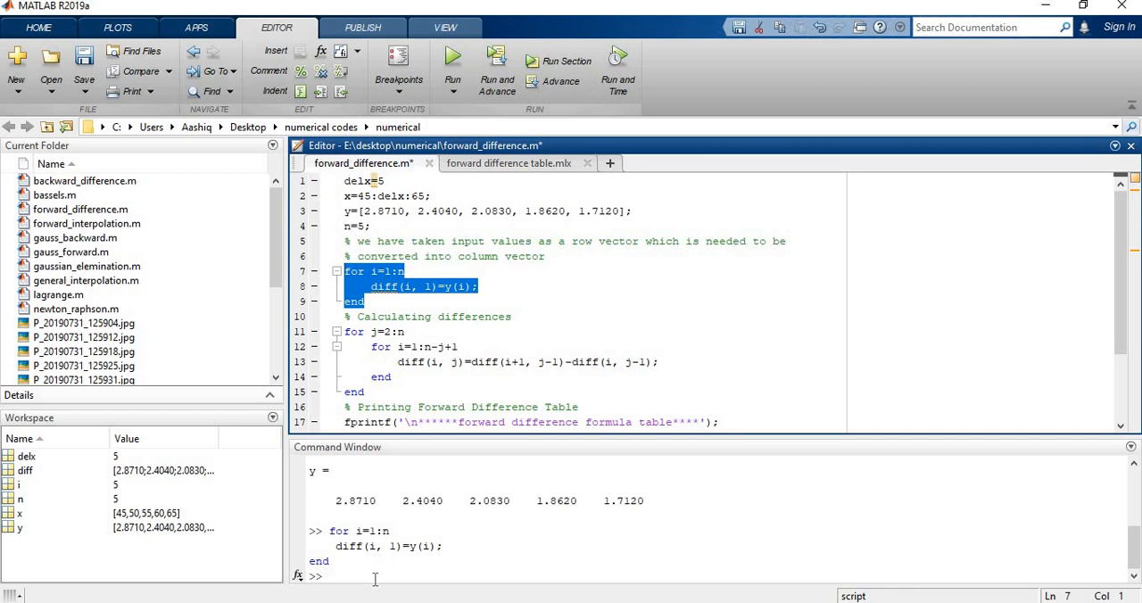
{"action": "type", "text": "diff"}
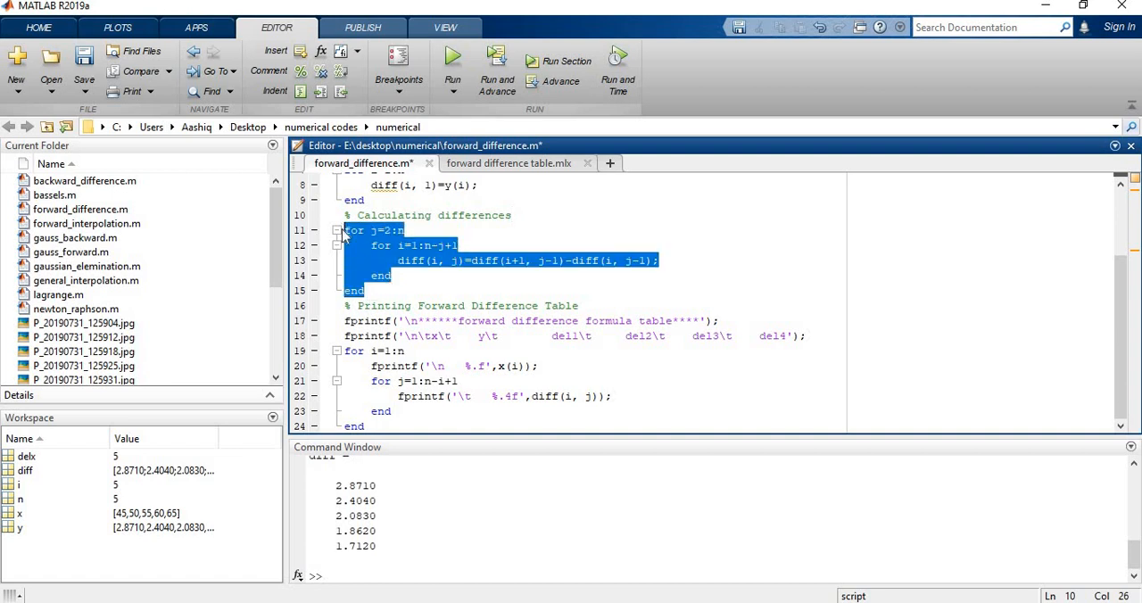
Step: Evaluate lines 11–15 with F9 to fill diff with the differences
{"action": "key", "text": "F9"}
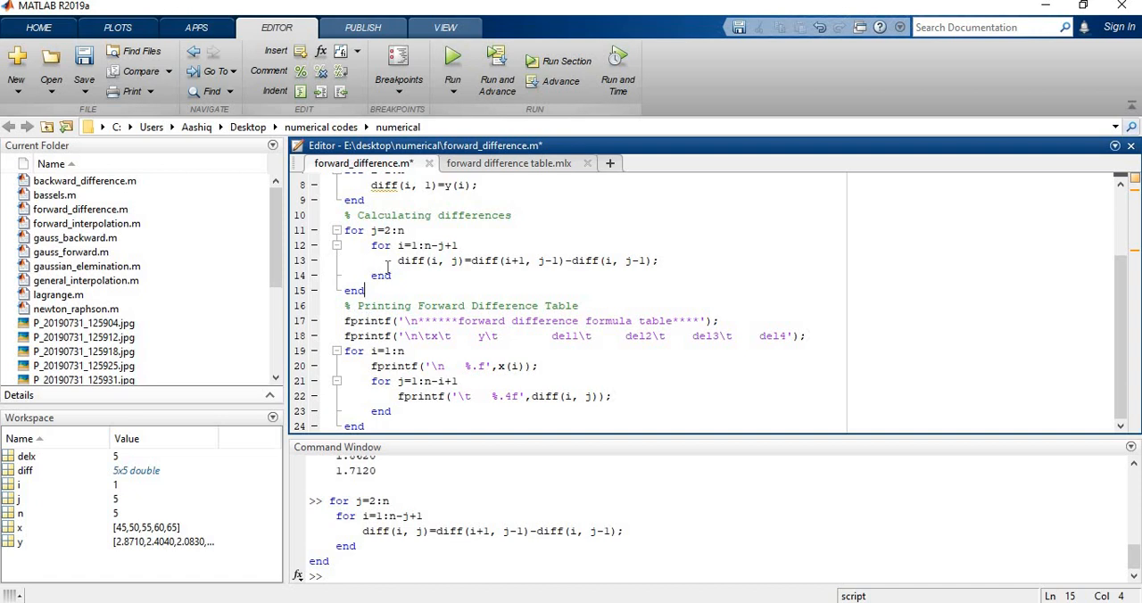
{"action": "left_click", "coordinate": [424, 246]}
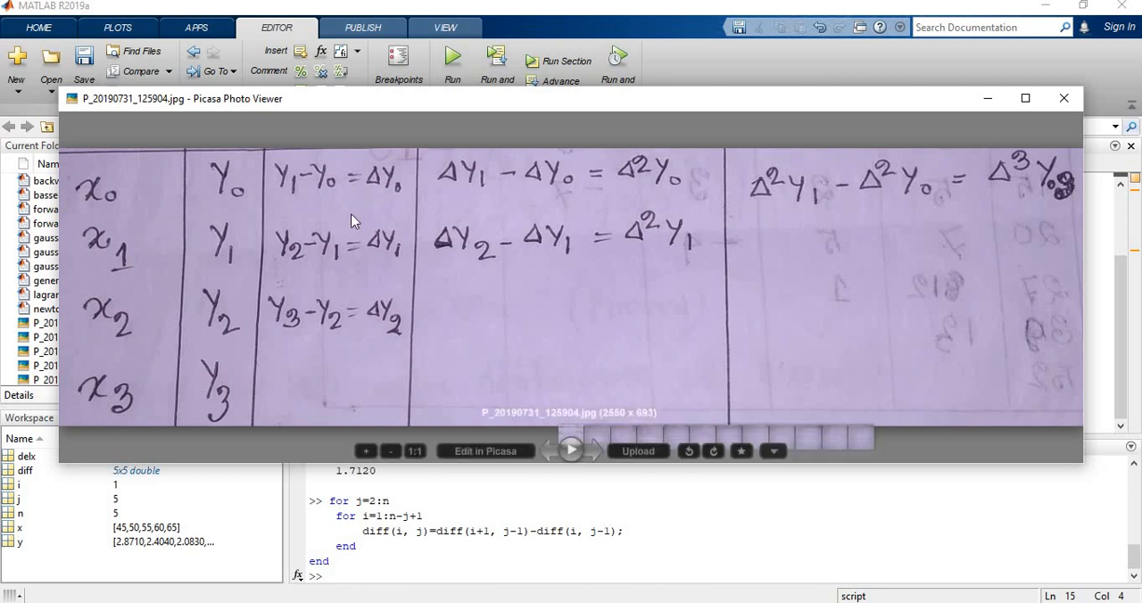
{"action": "mouse_move", "coordinate": [1080, 348]}
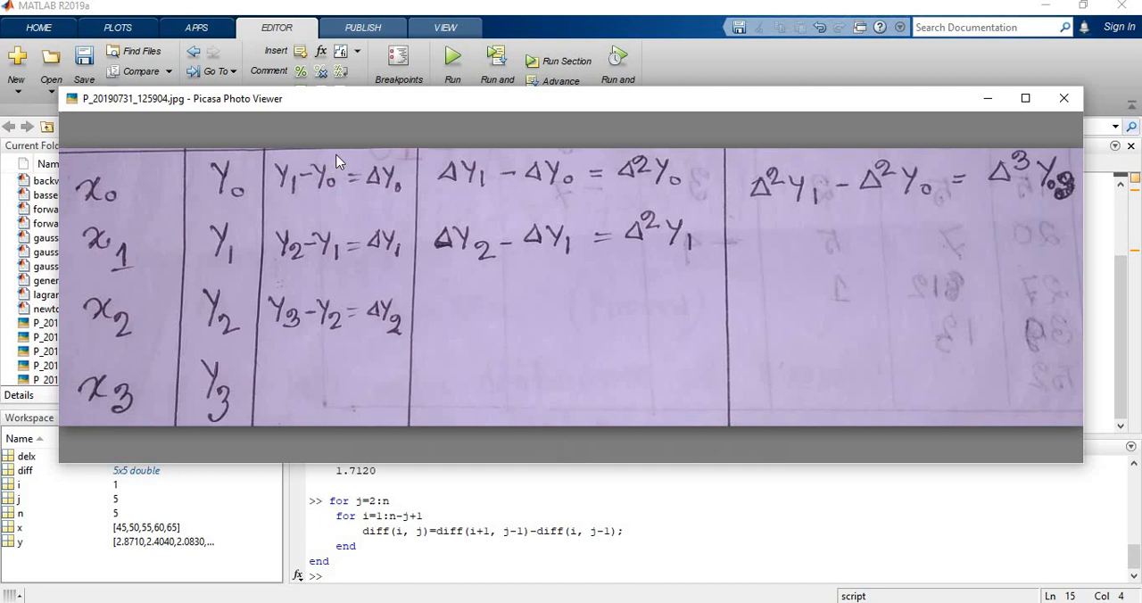
{"action": "mouse_move", "coordinate": [356, 153]}
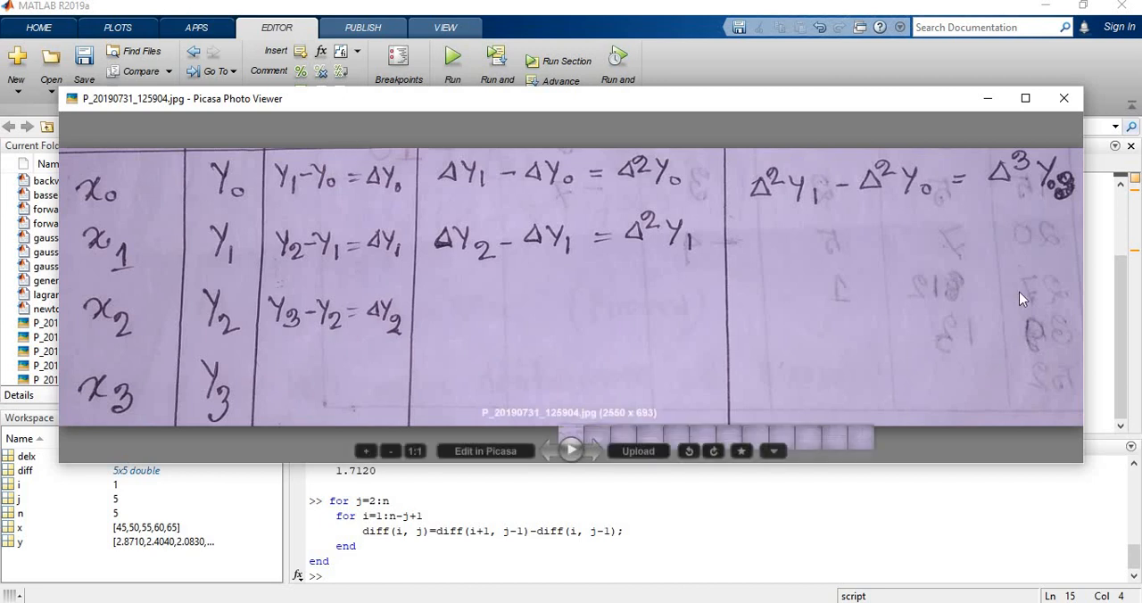
{"action": "left_click", "coordinate": [1063, 99]}
{"action": "type", "text": "fprintf('\\n*****forward difference formula table****');"}
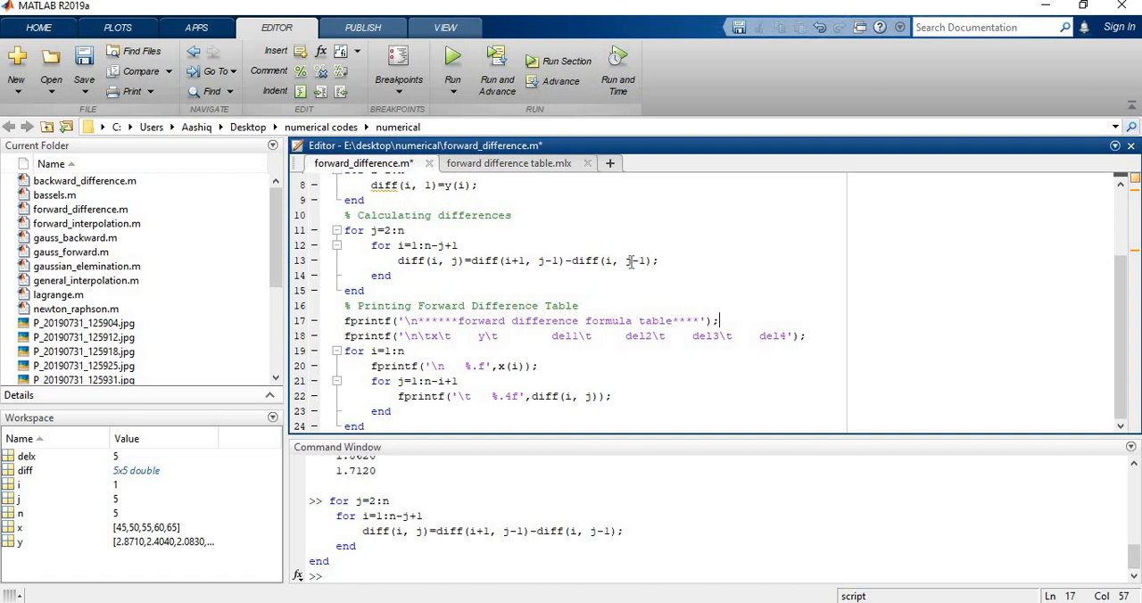
{"action": "mouse_move", "coordinate": [451, 485]}
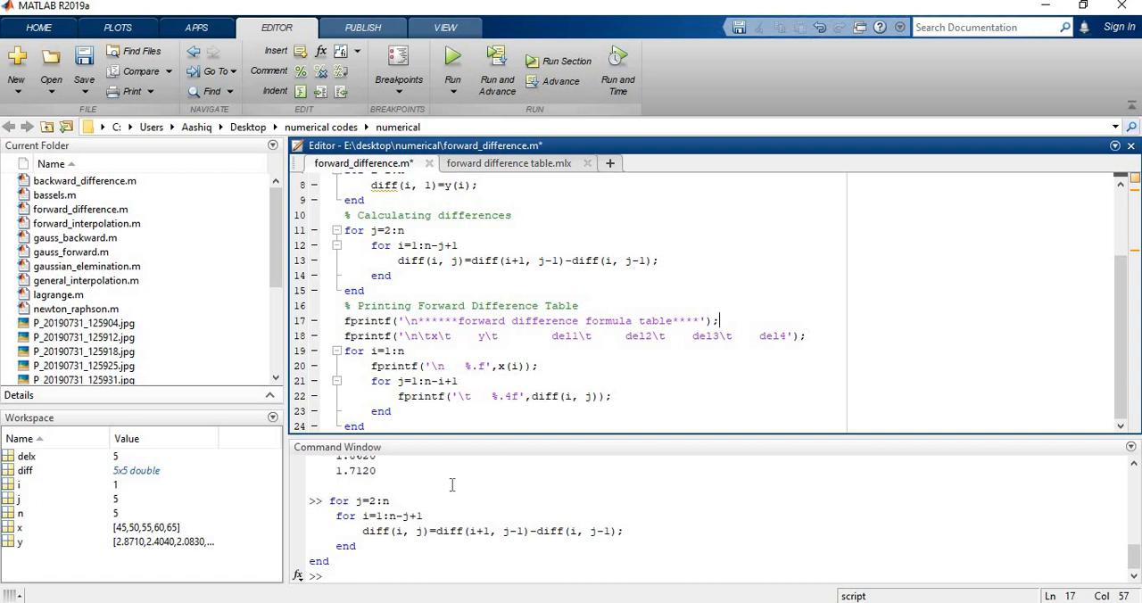
Step: Query diff(2,1) and diff(1,1), highlighting the 2.4040 and 2.8710 results
{"action": "type", "text": "d"}
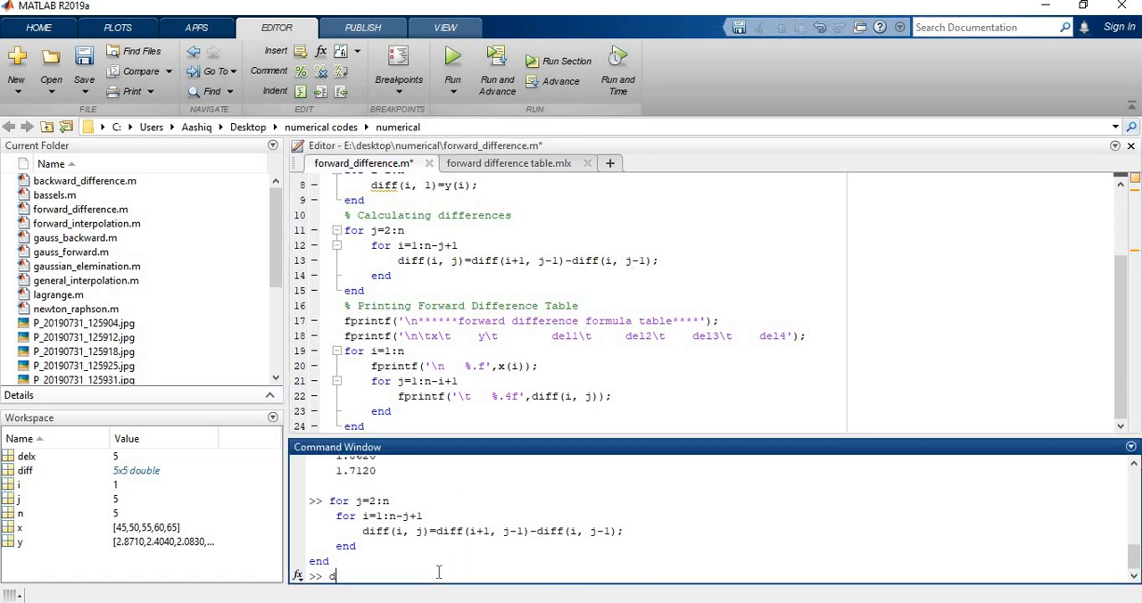
{"action": "type", "text": "iff"}
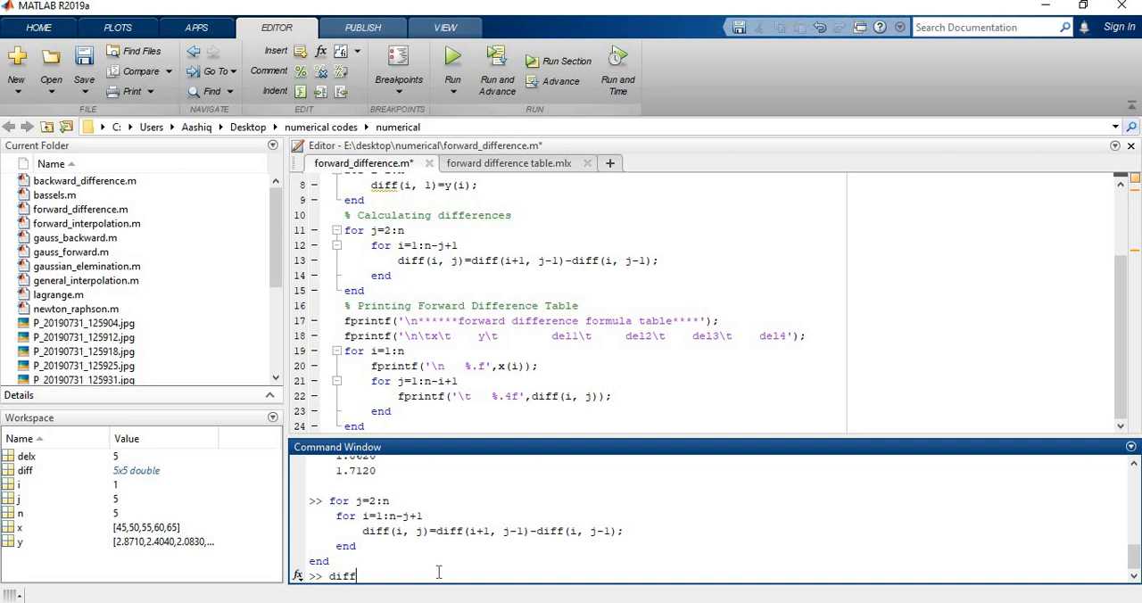
{"action": "type", "text": "(2,1"}
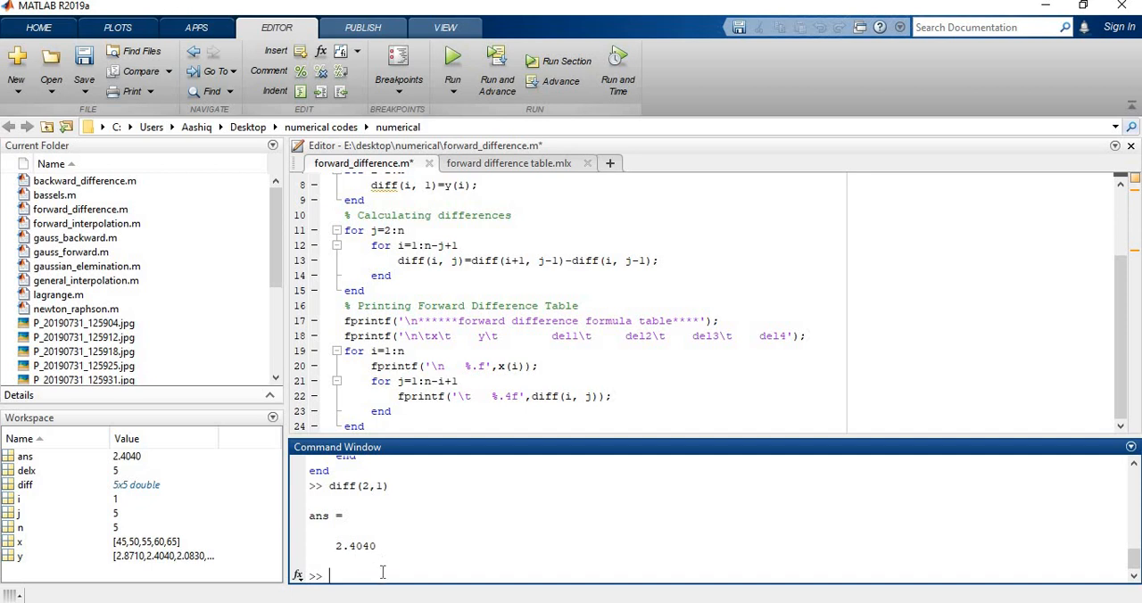
{"action": "type", "text": "diff"}
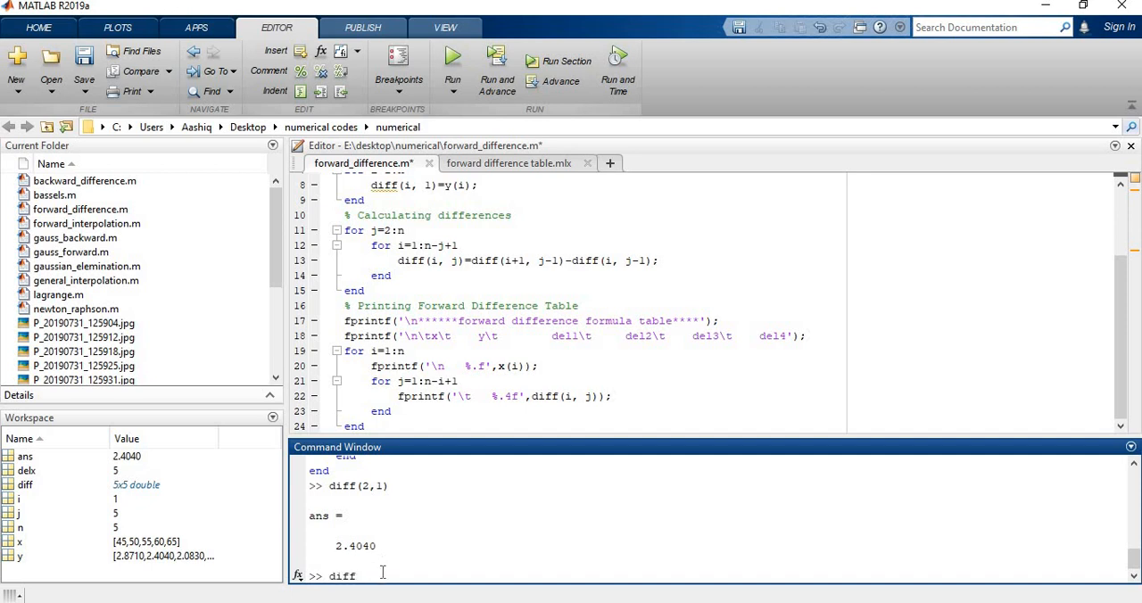
{"action": "type", "text": "(1"}
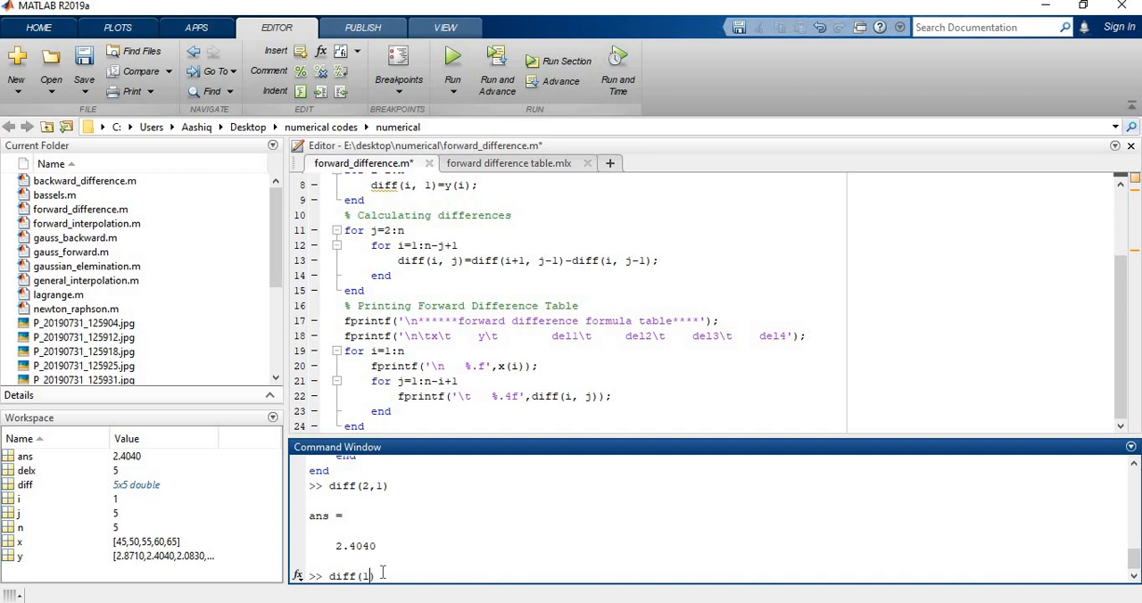
{"action": "key", "text": "enter"}
{"action": "type", "text": "for j=2:n"}
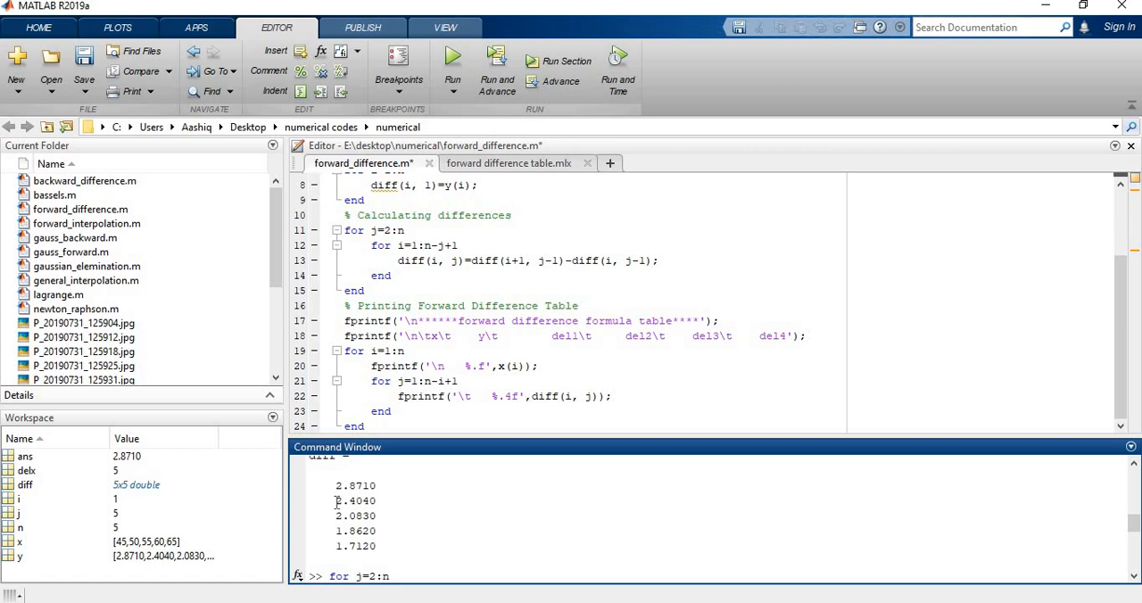
{"action": "double_click", "coordinate": [340, 500]}
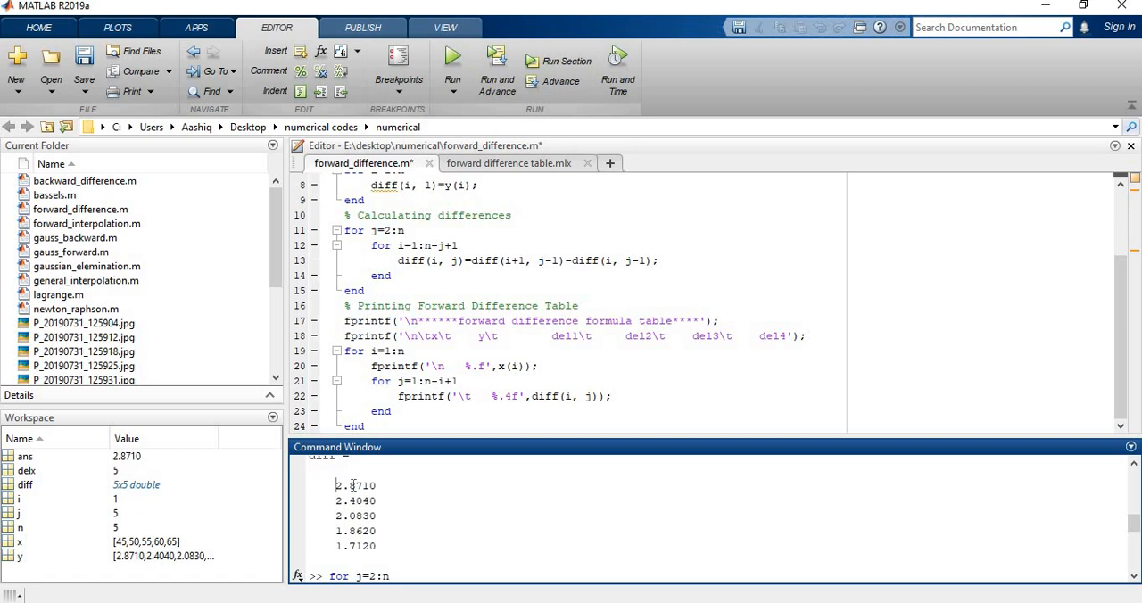
{"action": "double_click", "coordinate": [355, 484]}
{"action": "type", "text": "diff(1,1)"}
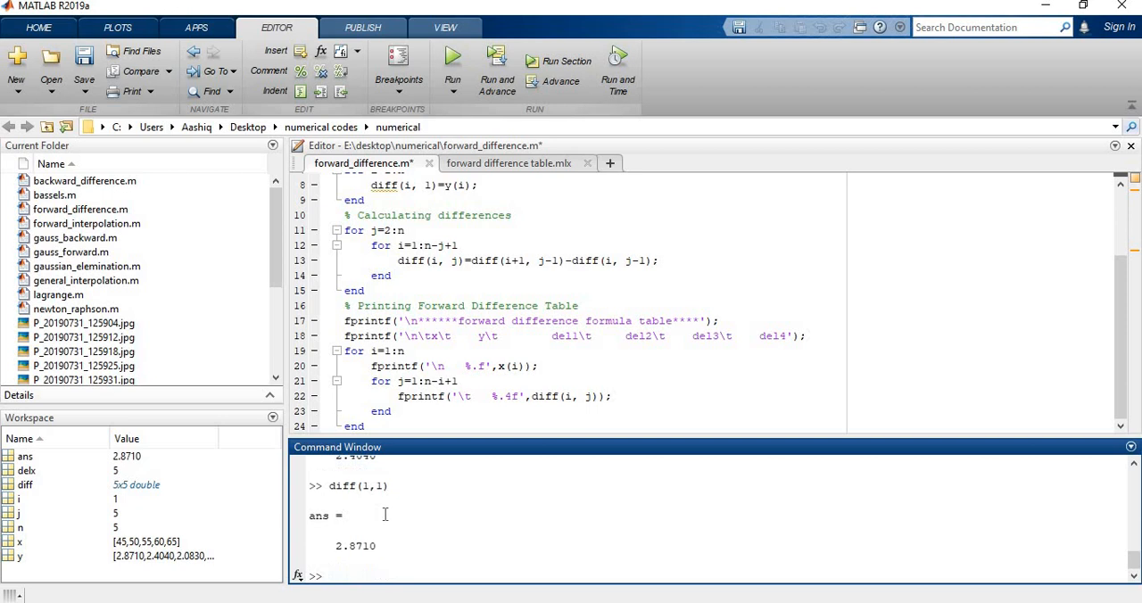
{"action": "mouse_move", "coordinate": [463, 268]}
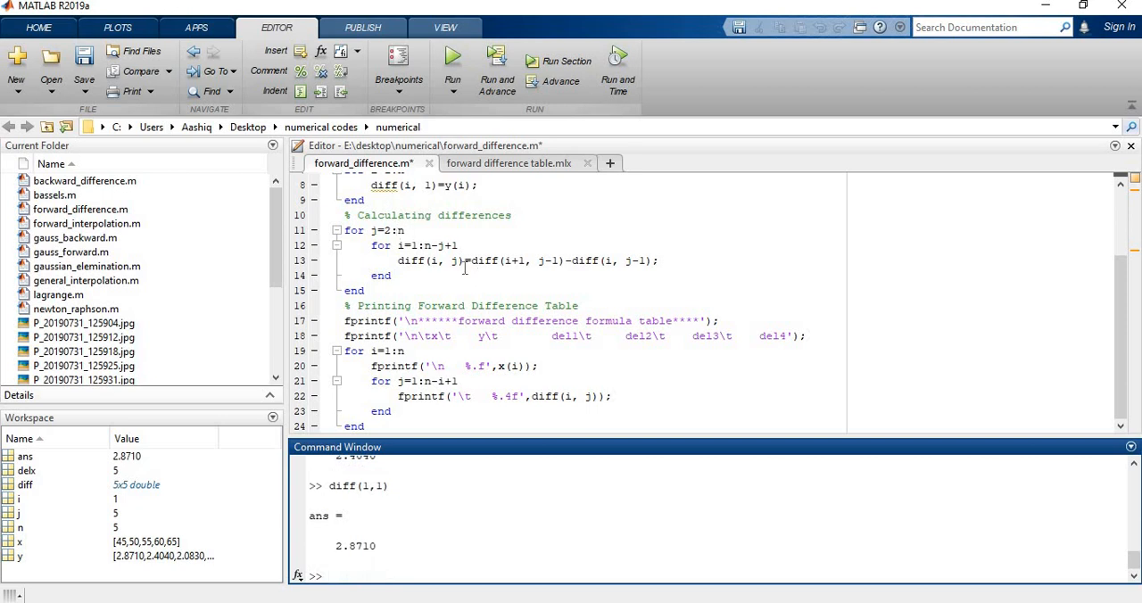
{"action": "mouse_move", "coordinate": [462, 292]}
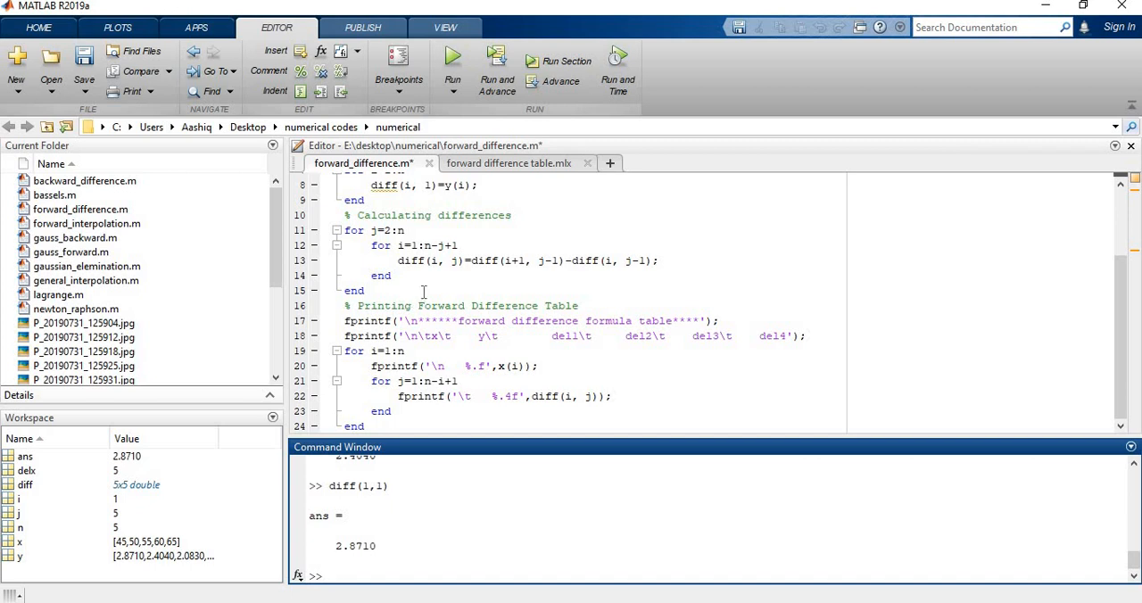
{"action": "mouse_move", "coordinate": [369, 250]}
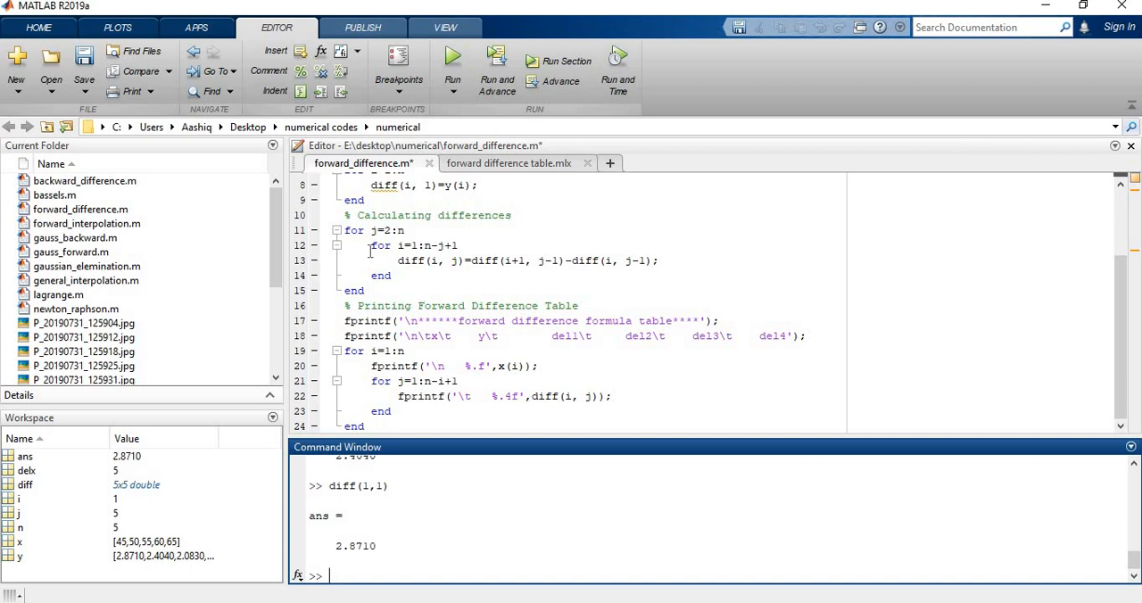
{"action": "mouse_move", "coordinate": [436, 382]}
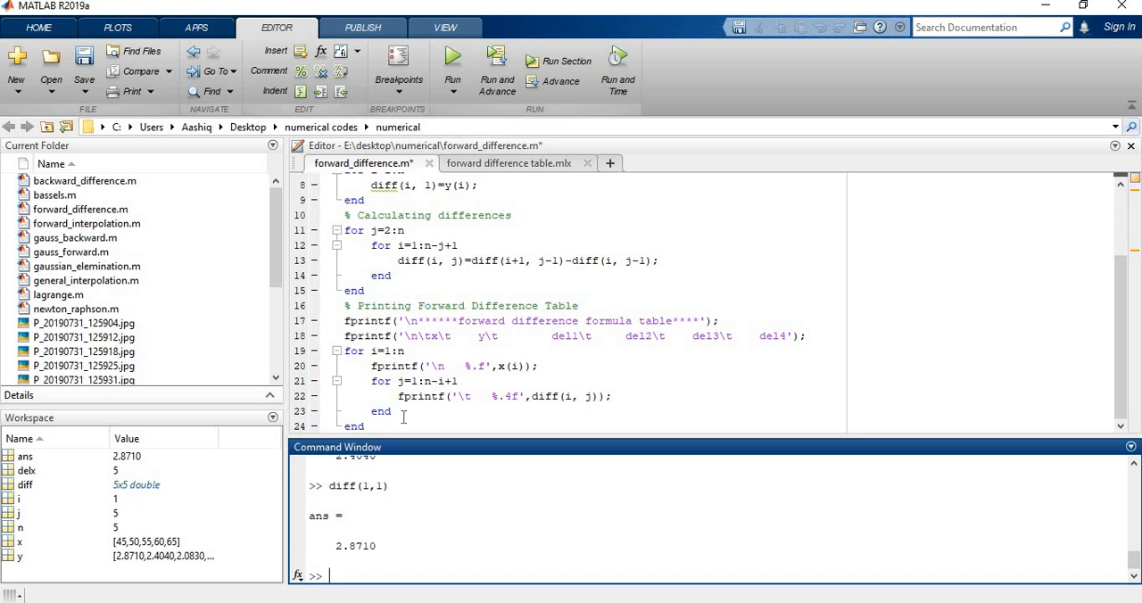
{"action": "mouse_move", "coordinate": [417, 417]}
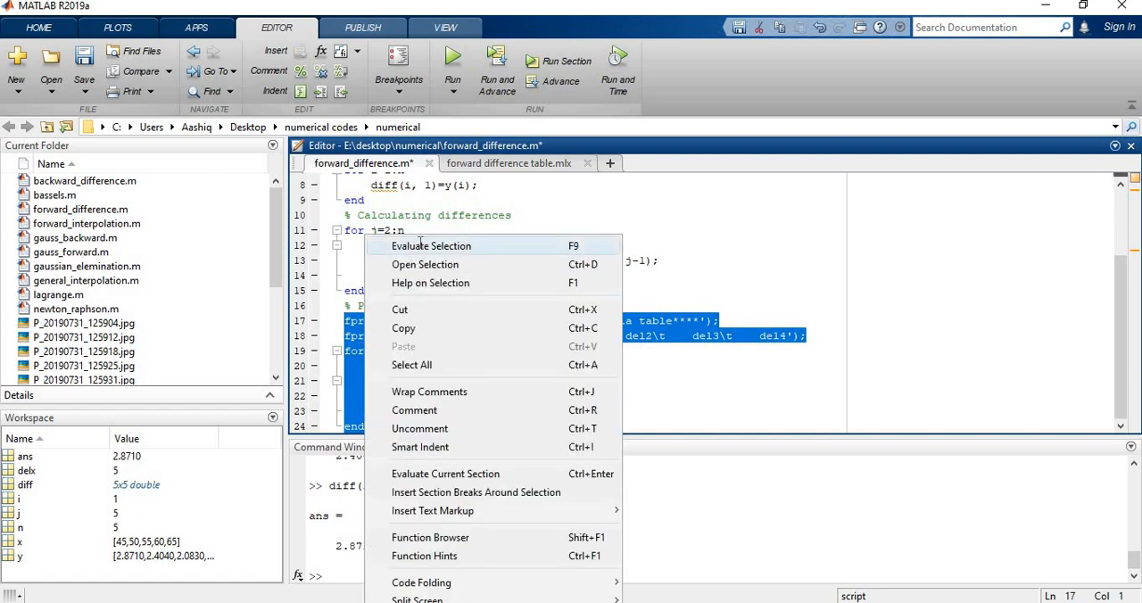
Step: Evaluate lines 17–24 to print the x, y, del1–del4 table
{"action": "left_click", "coordinate": [431, 246]}
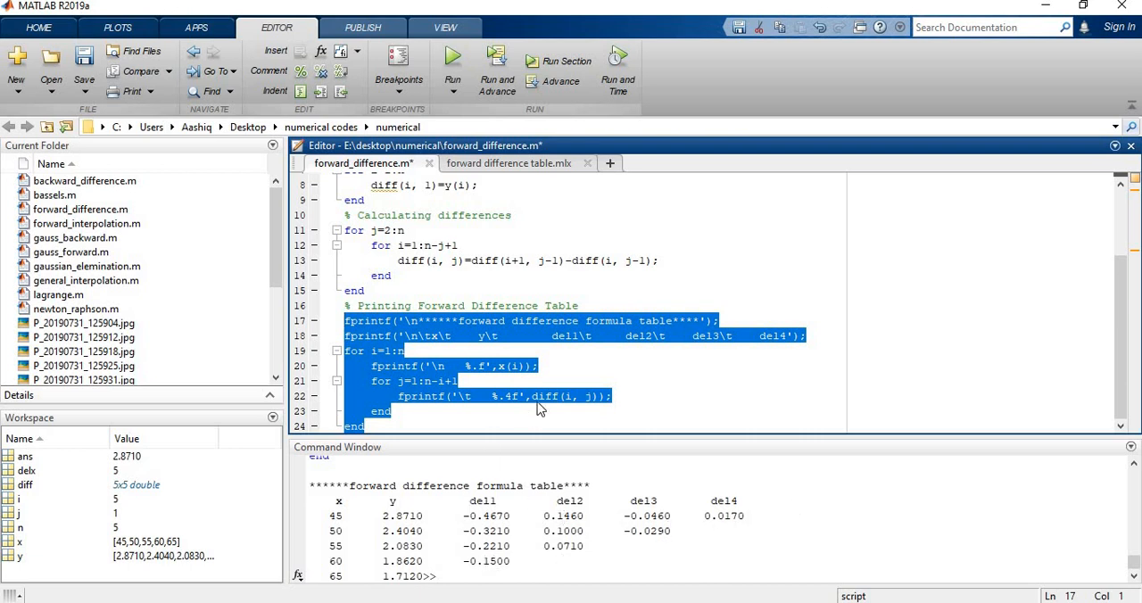
{"action": "left_click", "coordinate": [482, 426]}
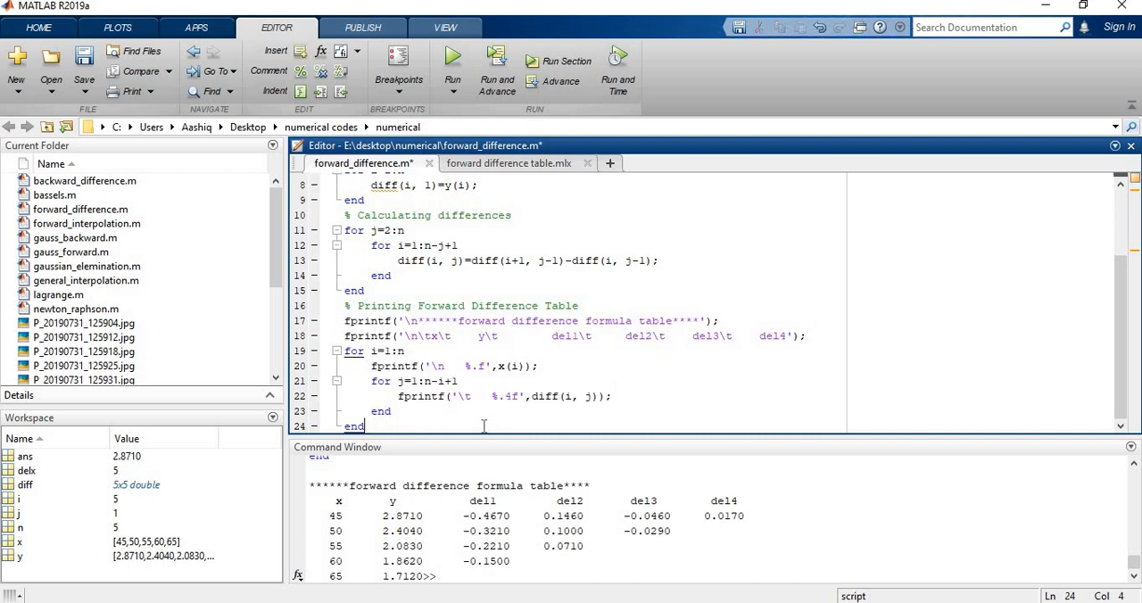